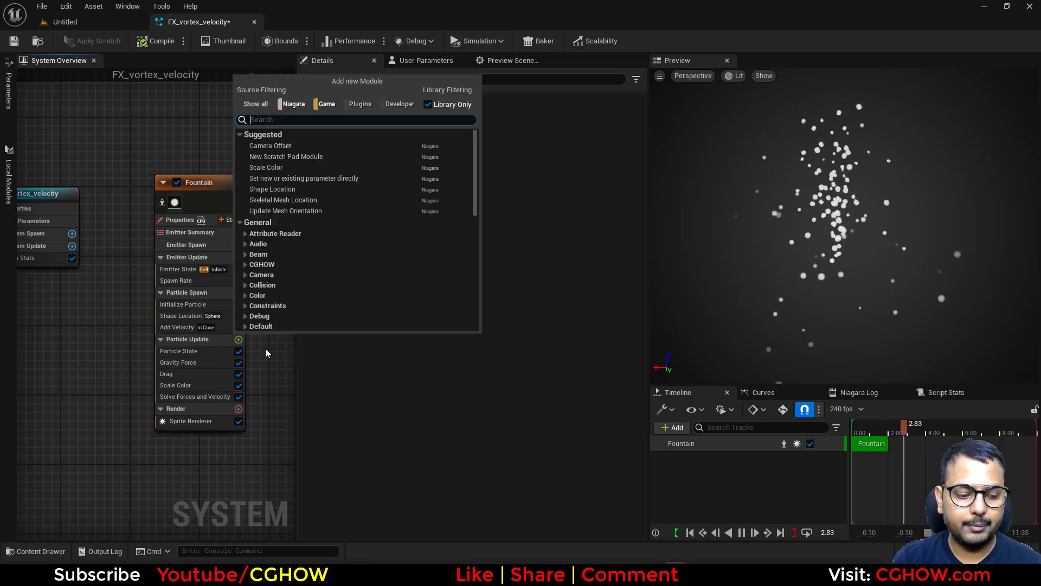
Step: Set Shape Location to a Torus (large radius 200, handle 25) and search 'vo' for a vortex module
{"action": "type", "text": "vop"}
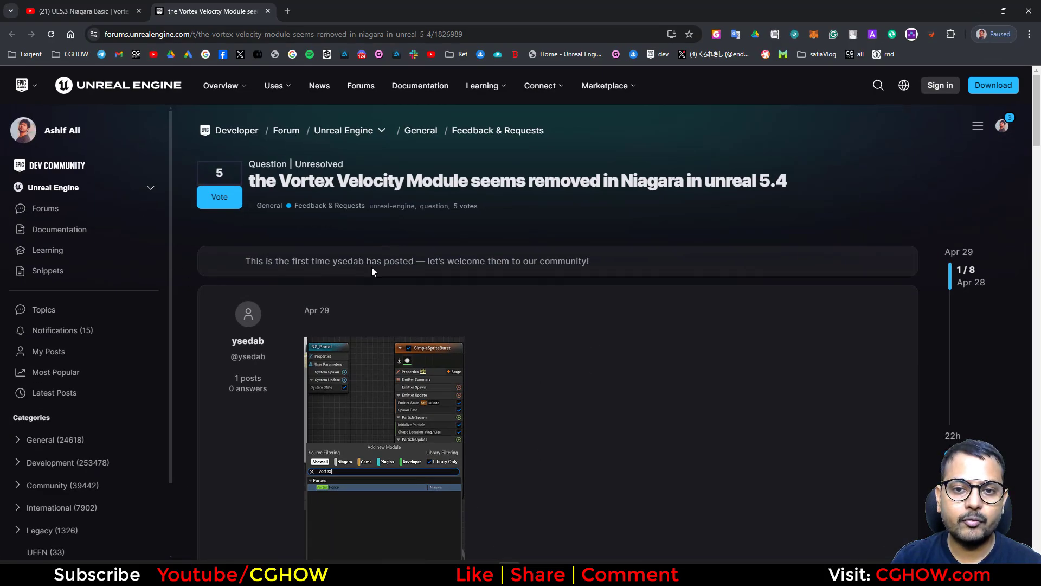
{"action": "mouse_move", "coordinate": [187, 99]}
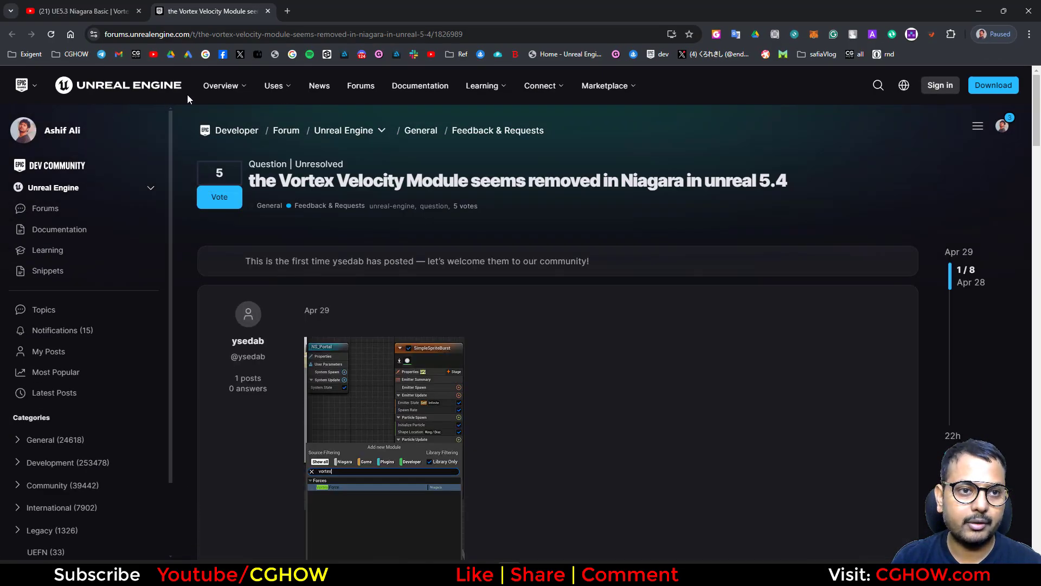
{"action": "mouse_move", "coordinate": [454, 184]}
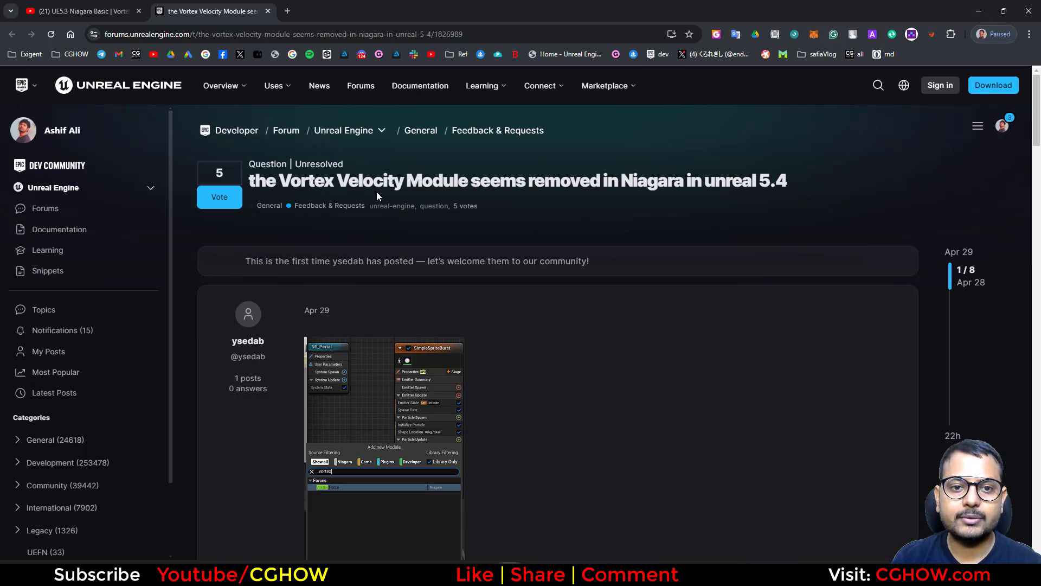
{"action": "left_click", "coordinate": [76, 11]}
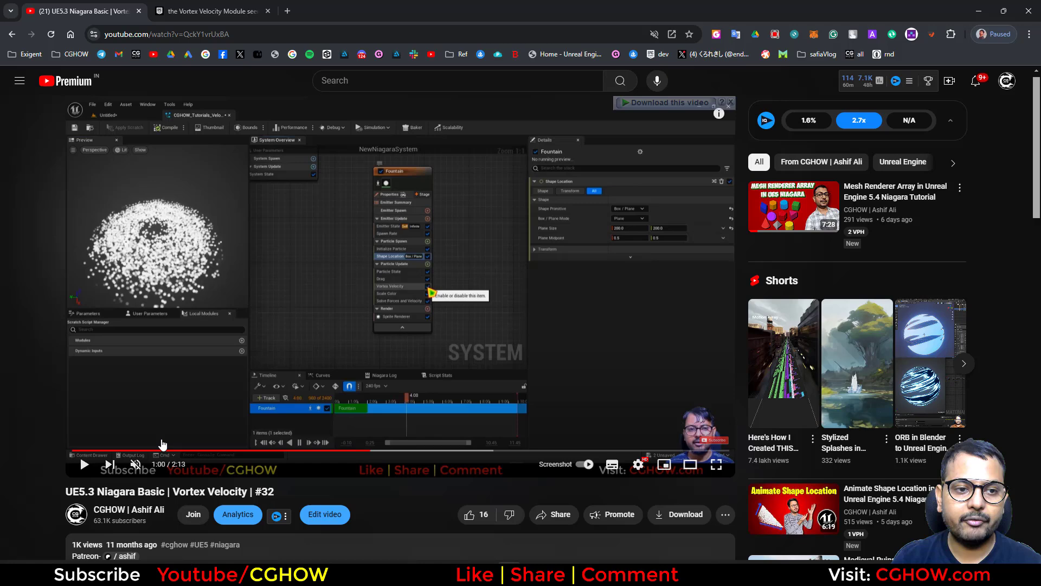
{"action": "mouse_move", "coordinate": [372, 294]}
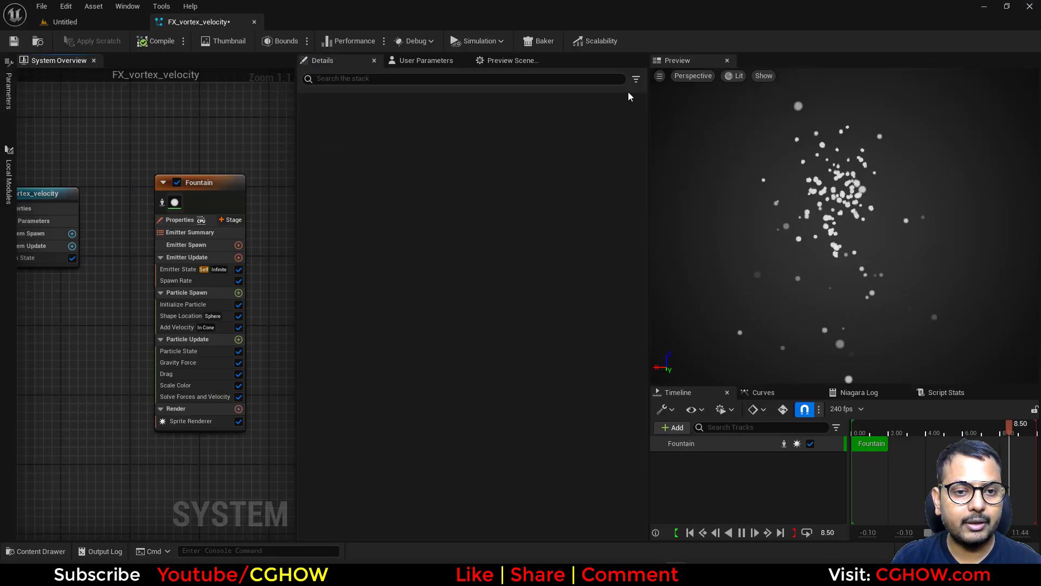
{"action": "left_click", "coordinate": [239, 340]}
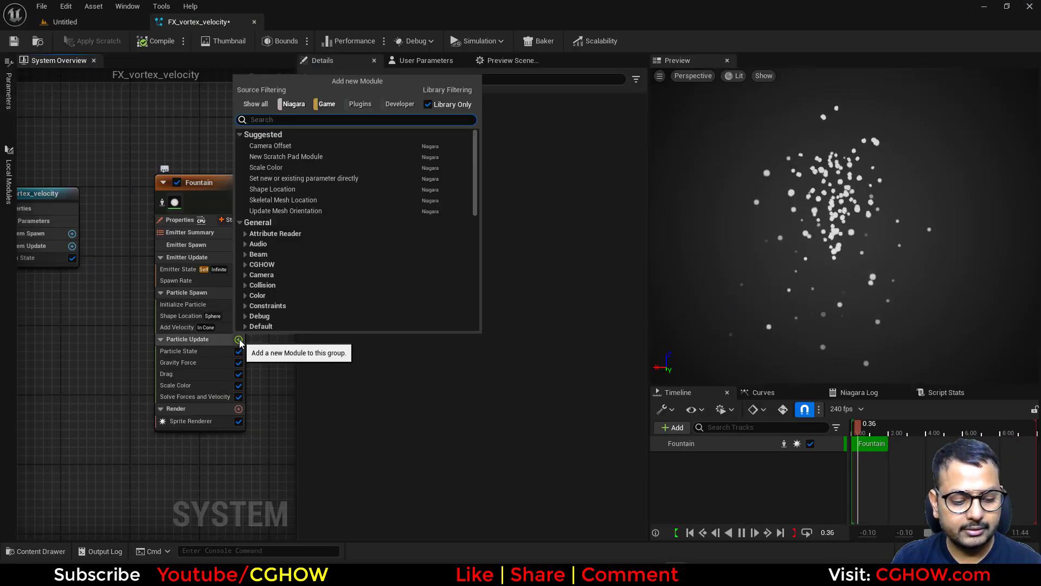
{"action": "type", "text": "vo"}
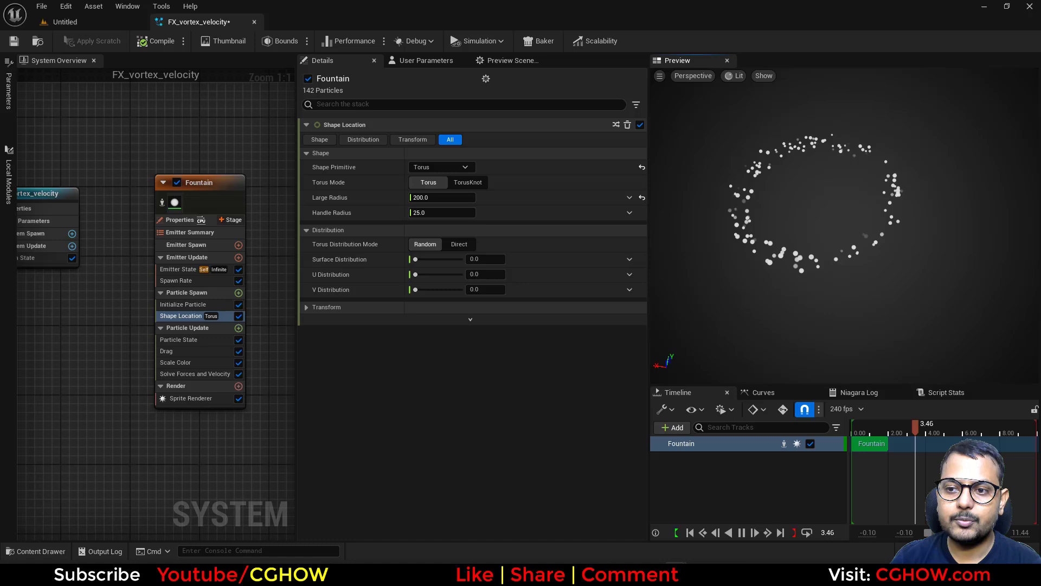
{"action": "mouse_move", "coordinate": [239, 292]}
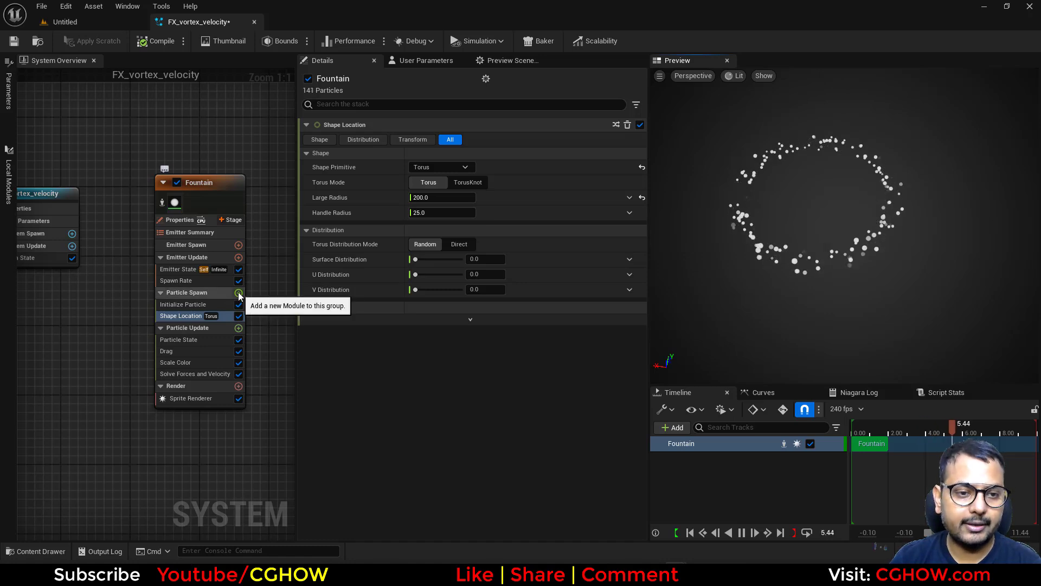
Step: Add Apply Initial Forces at spawn and a Z-axis Vortex Force with amount 1124.96
{"action": "left_click", "coordinate": [239, 292]}
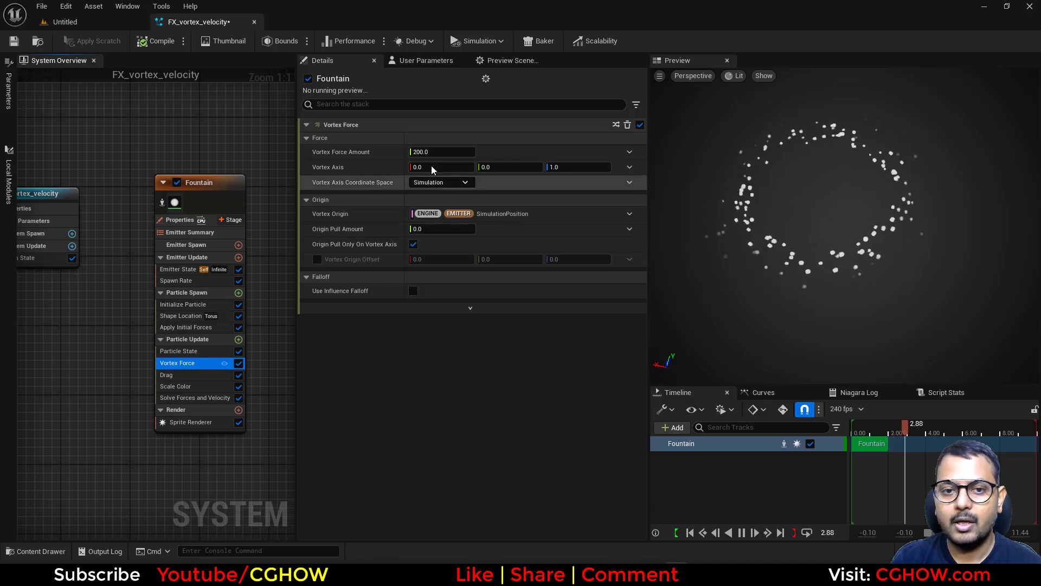
{"action": "type", "text": "1124.963623"}
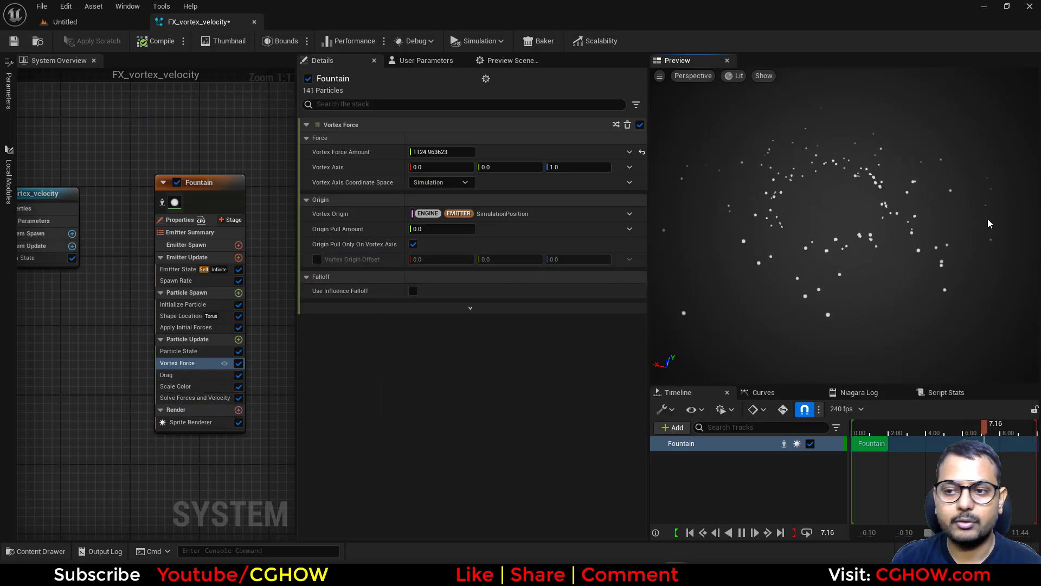
Step: Set Spawn Rate to 4167.14, try Origin Pull Amount values, then reset it to default
{"action": "left_click", "coordinate": [177, 280]}
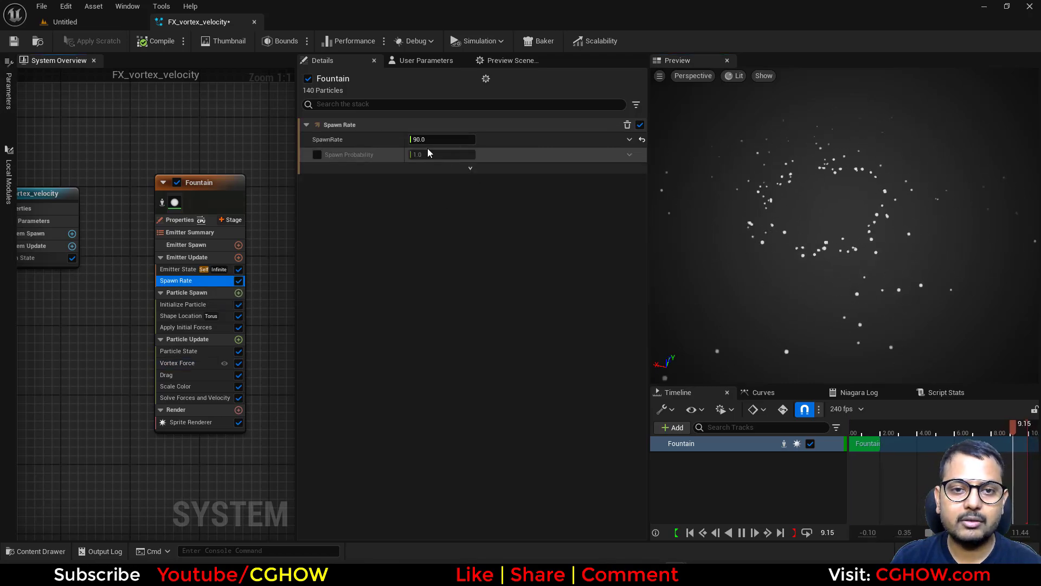
{"action": "type", "text": "4167.137695"}
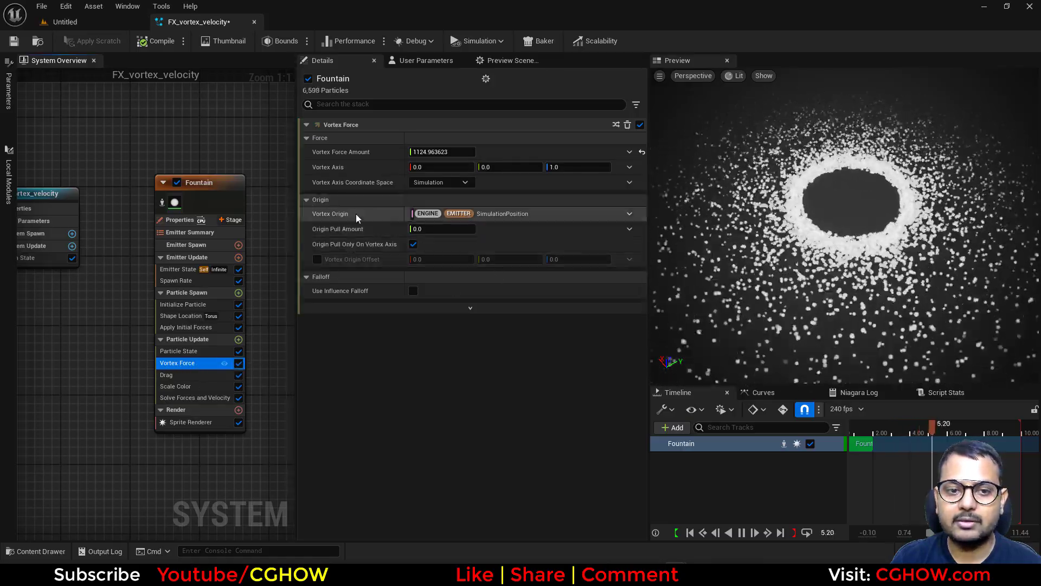
{"action": "mouse_move", "coordinate": [379, 239]}
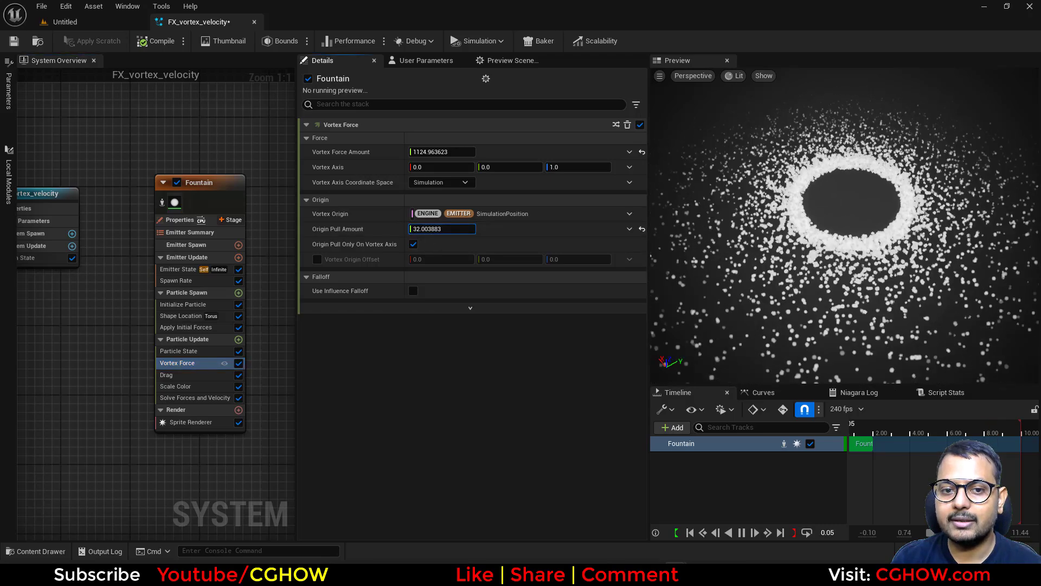
{"action": "type", "text": "172.618393"}
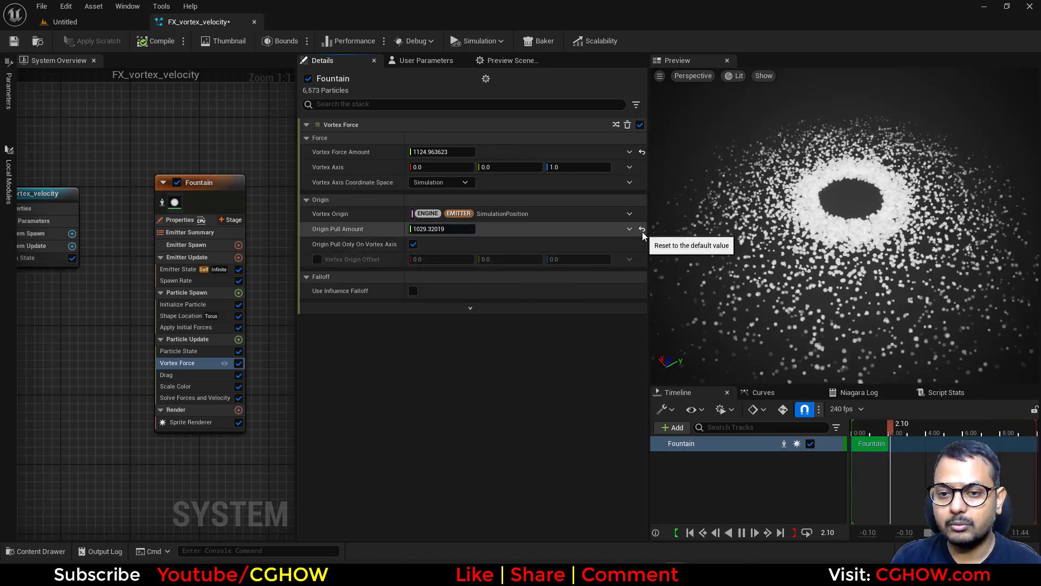
{"action": "left_click", "coordinate": [641, 229]}
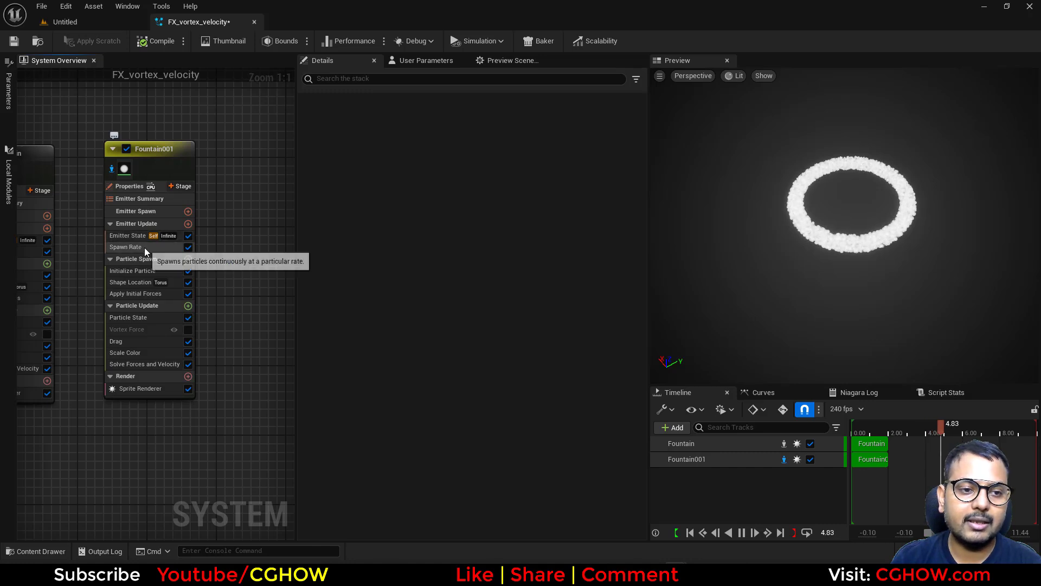
Step: Delete Shape Location and Vortex Force from Fountain001 and search modules for 'rotate'
{"action": "left_click", "coordinate": [127, 330]}
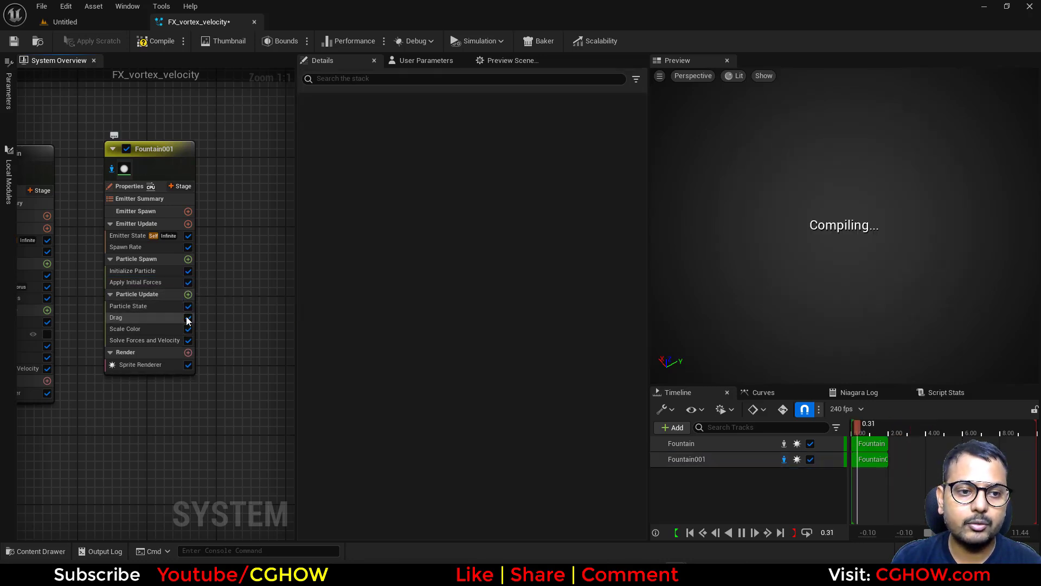
{"action": "left_click", "coordinate": [188, 294]}
{"action": "type", "text": "rotate"}
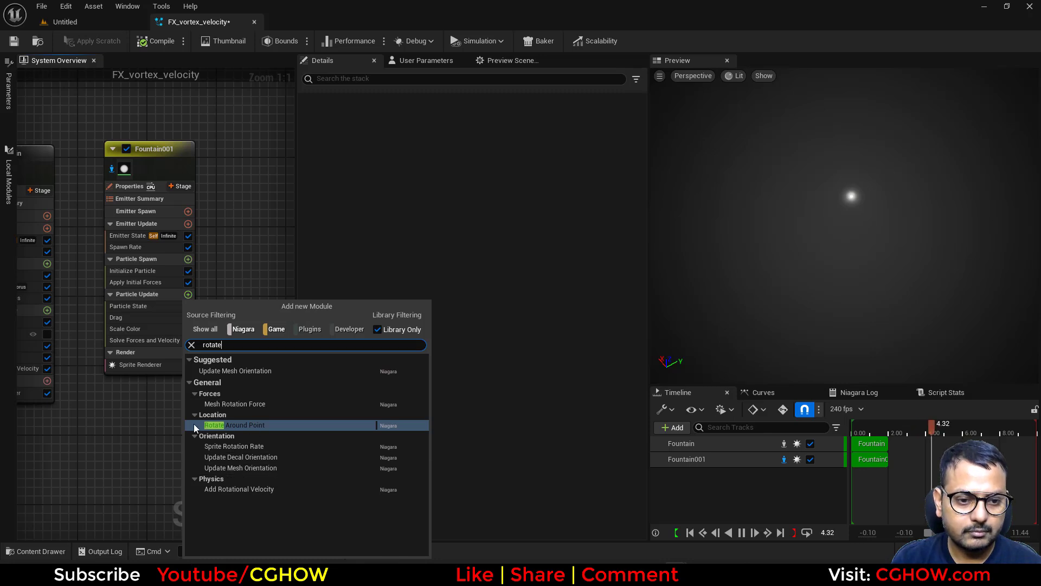
Step: Add Rotate Around Point to Fountain001 with Radius 200 and Rotation Rate 1.0
{"action": "left_click", "coordinate": [245, 425]}
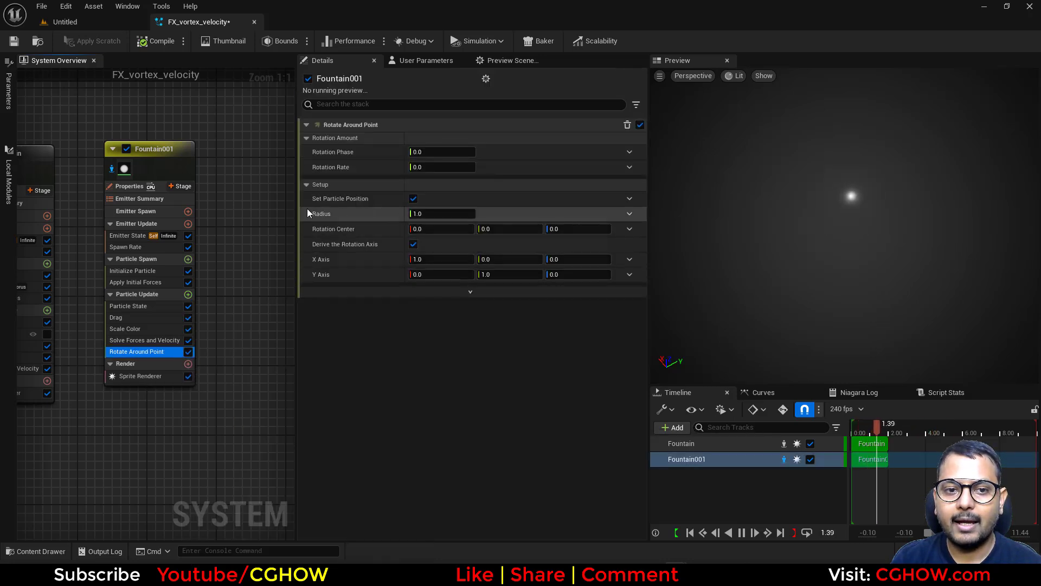
{"action": "type", "text": "200"}
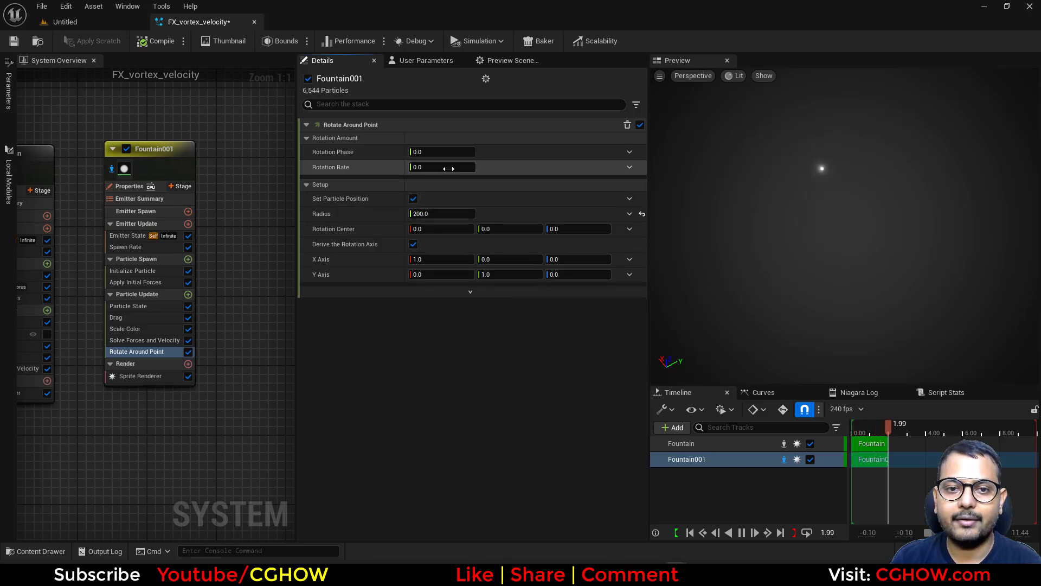
{"action": "type", "text": "1.0"}
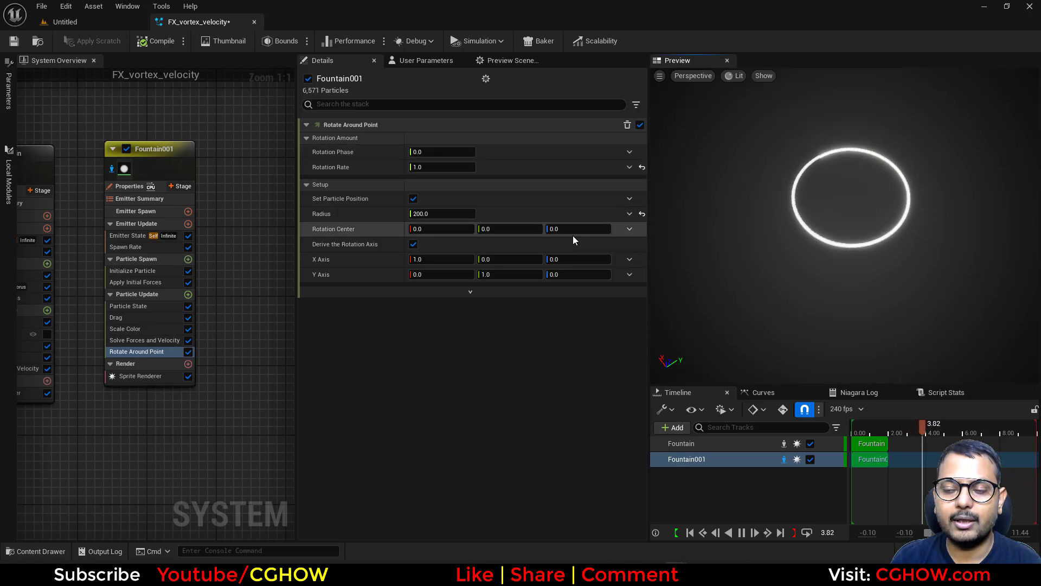
{"action": "mouse_move", "coordinate": [617, 231]}
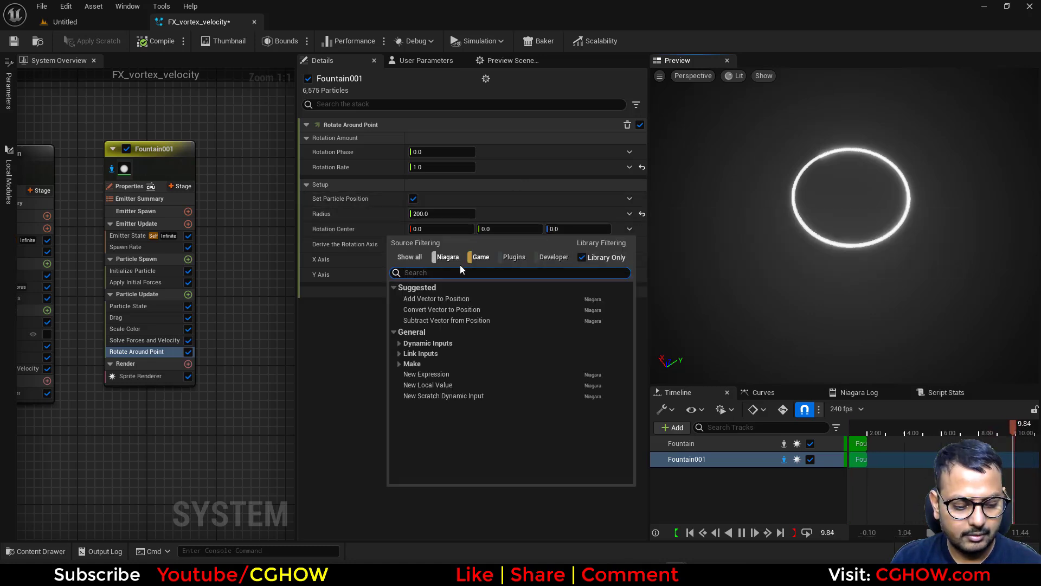
Step: Set Rotation Center to Add Vector to Position driven by a Random Vector input
{"action": "type", "text": "rand"}
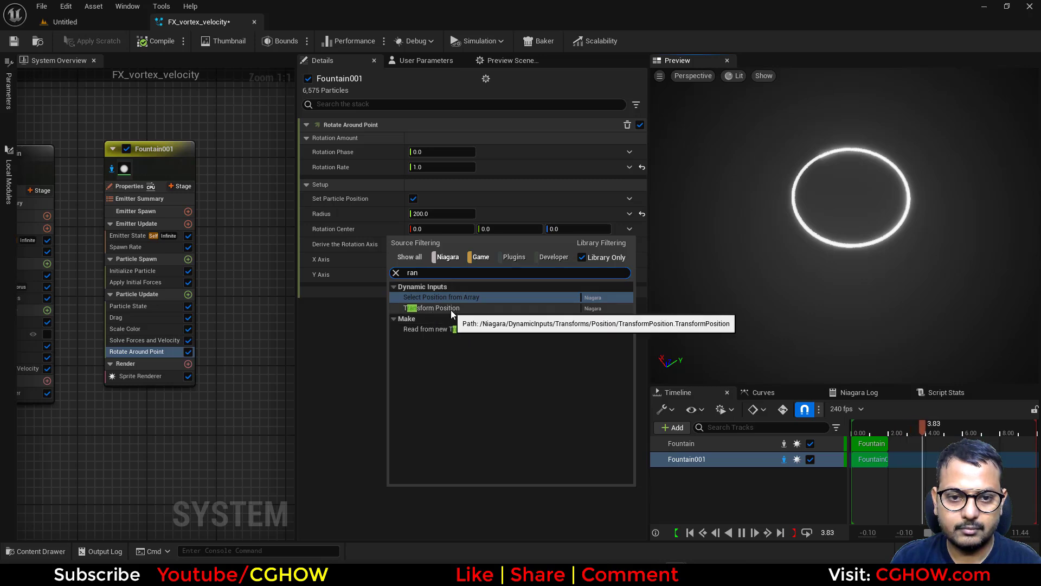
{"action": "type", "text": "vec"}
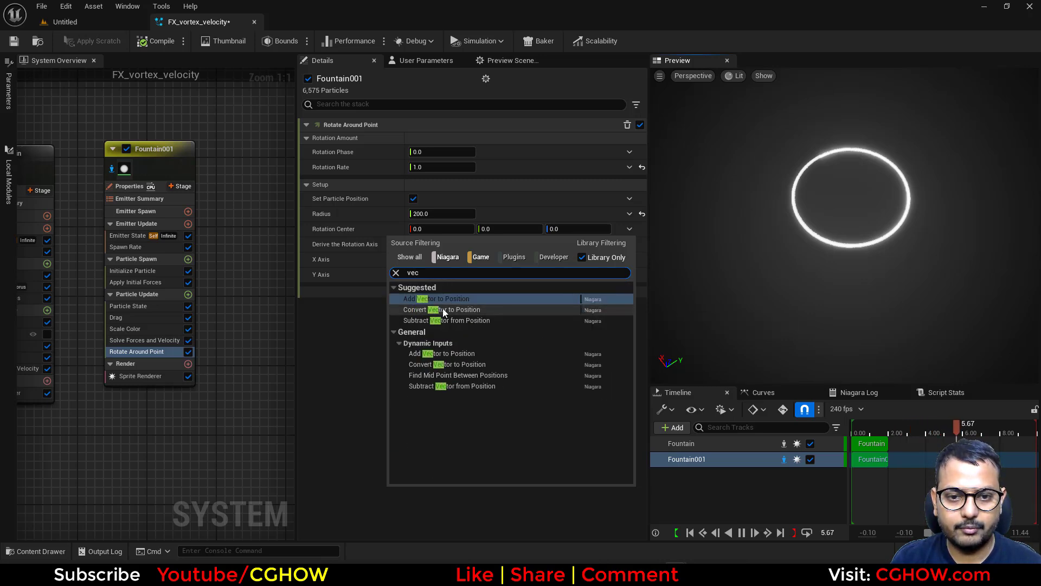
{"action": "left_click", "coordinate": [437, 298]}
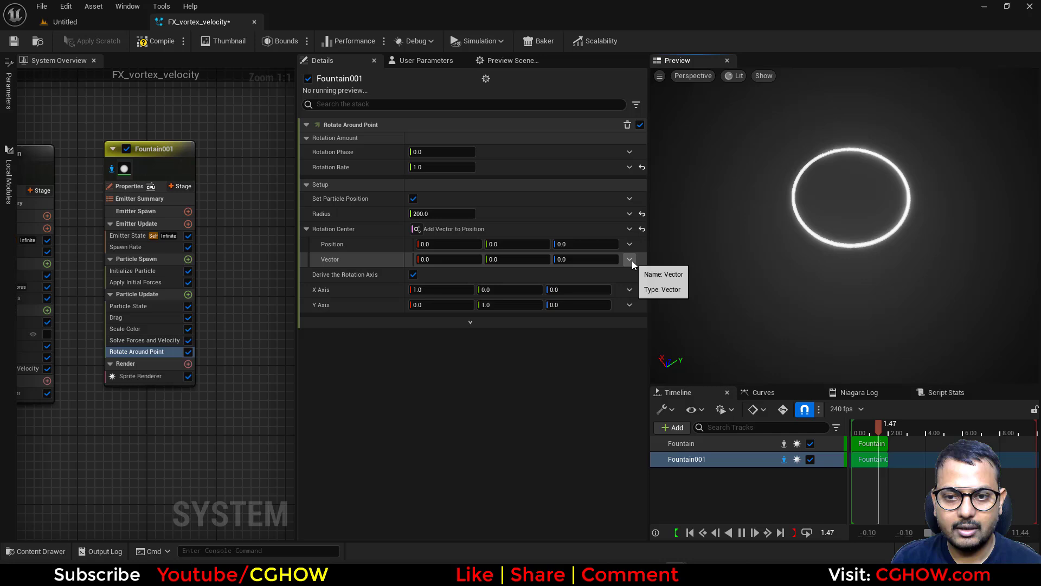
{"action": "left_click", "coordinate": [628, 259]}
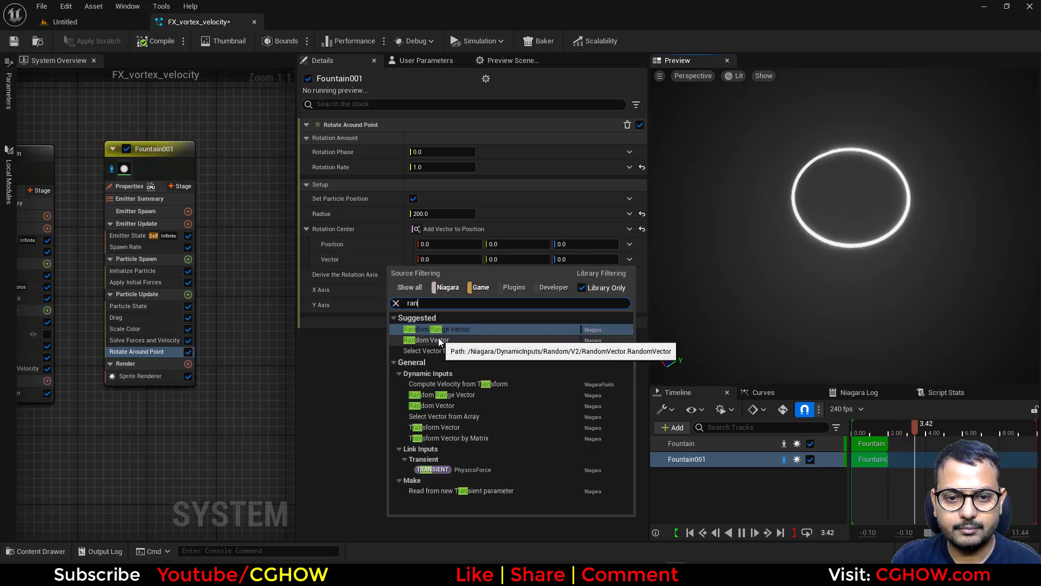
{"action": "left_click", "coordinate": [431, 339]}
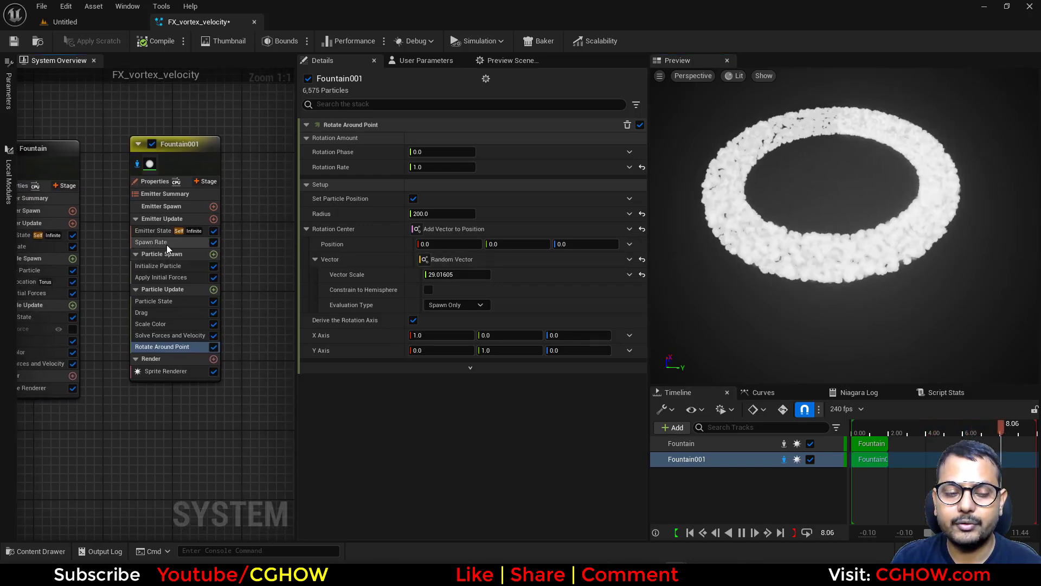
Step: Set Fountain001's Initialize Particle sprite size mode to Non-Uniform (5, 50)
{"action": "left_click", "coordinate": [152, 241]}
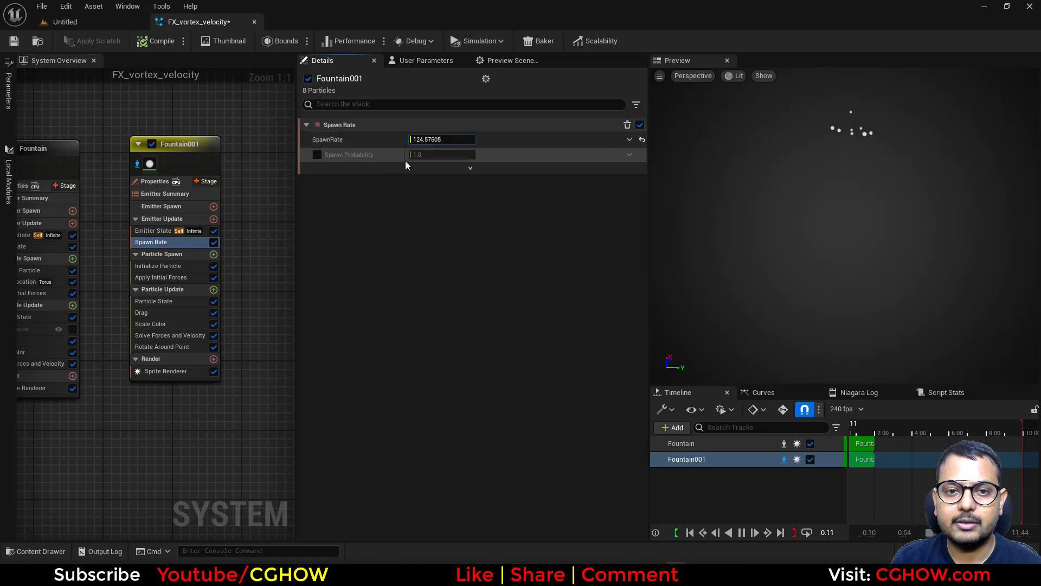
{"action": "left_click", "coordinate": [165, 371]}
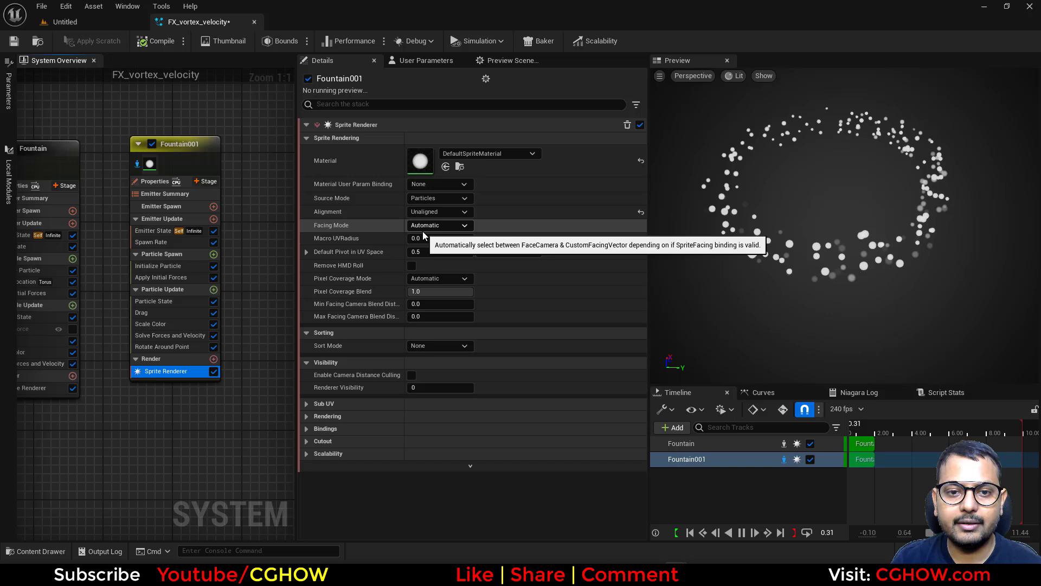
{"action": "left_click", "coordinate": [159, 266]}
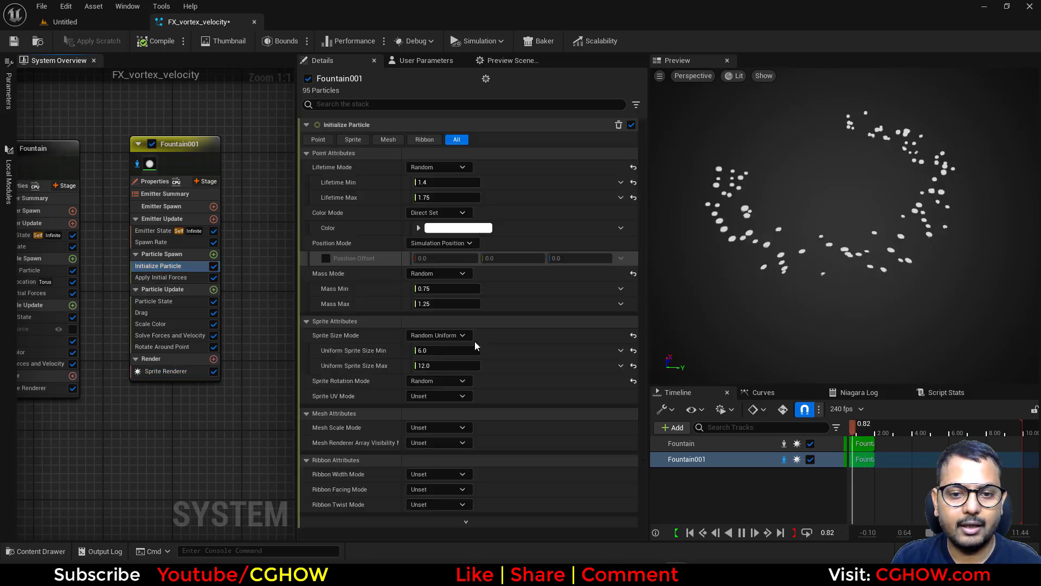
{"action": "left_click", "coordinate": [438, 335]}
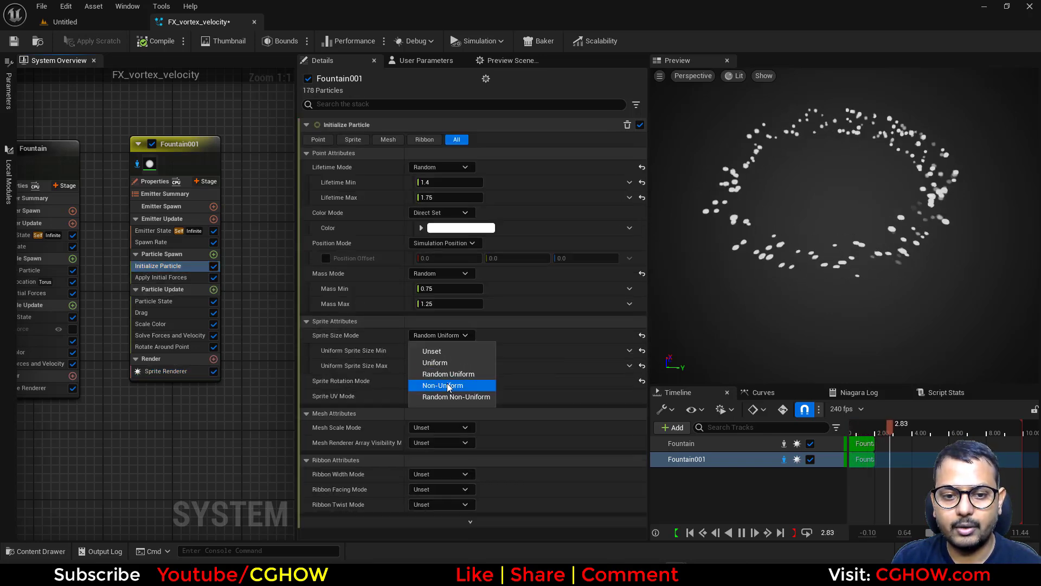
{"action": "left_click", "coordinate": [442, 385]}
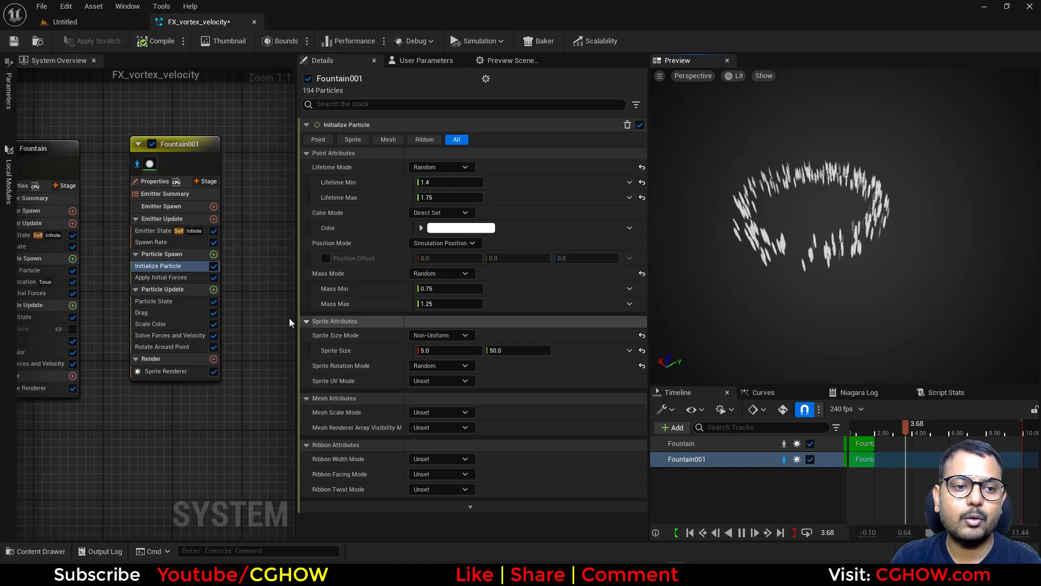
Step: Uncheck Set Particle Position on Fountain001's Rotate Around Point
{"action": "left_click", "coordinate": [162, 346]}
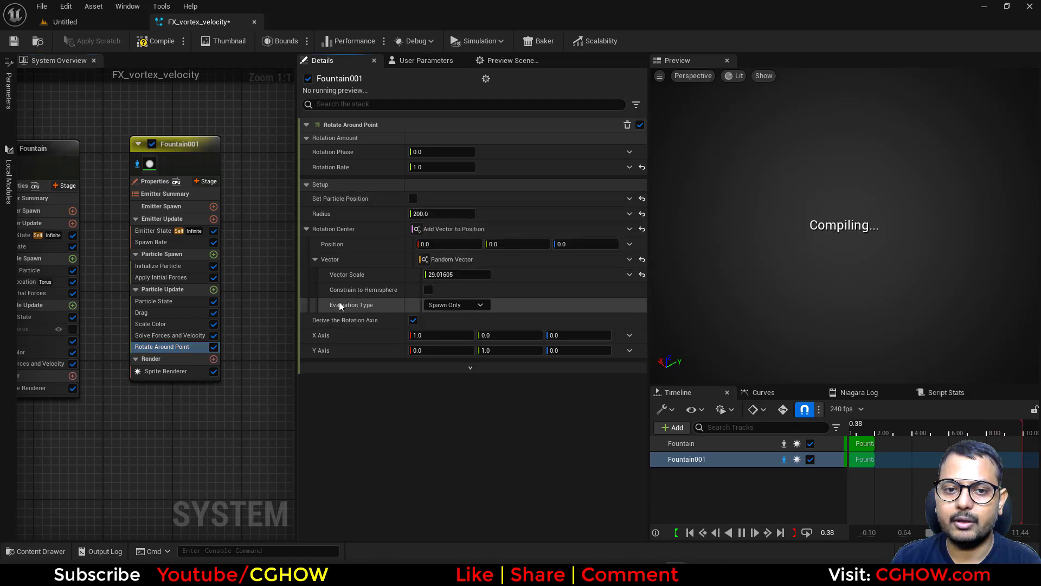
{"action": "left_click", "coordinate": [413, 197]}
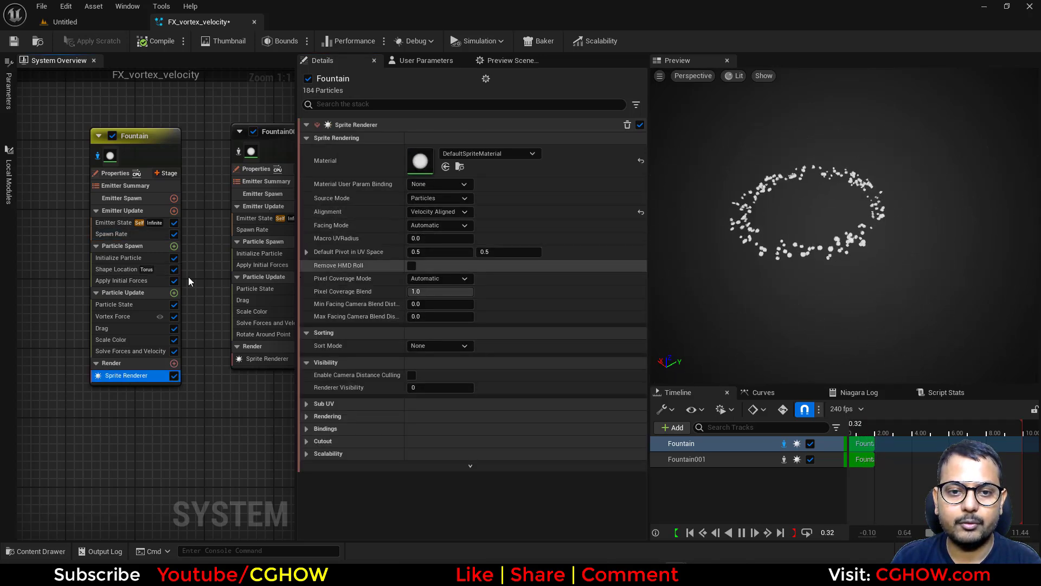
Step: Give Fountain velocity-aligned Non-Uniform sprites (5, 20) and delete the Fountain001 emitter
{"action": "left_click", "coordinate": [120, 258]}
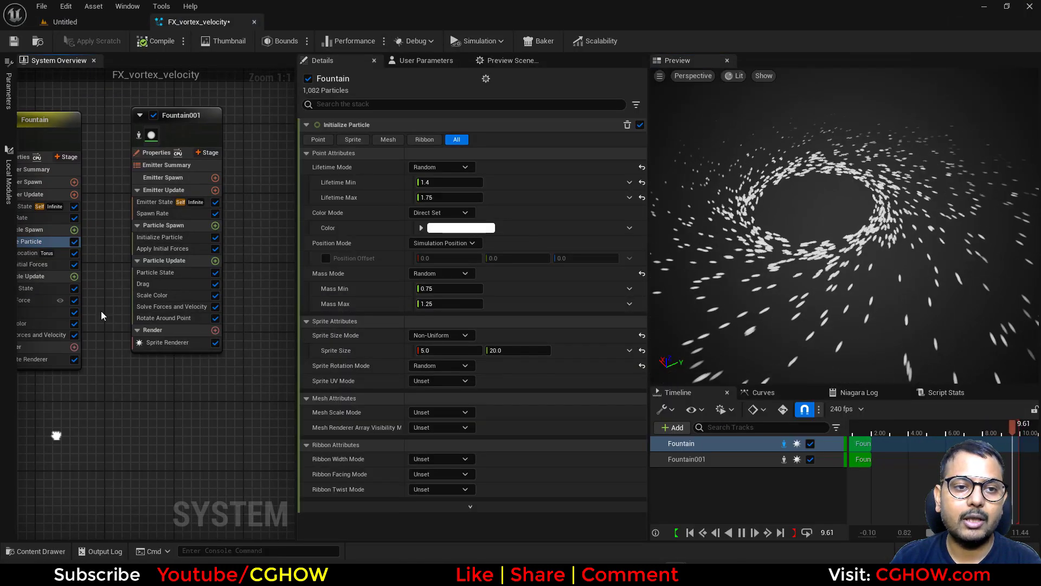
{"action": "left_click", "coordinate": [164, 317]}
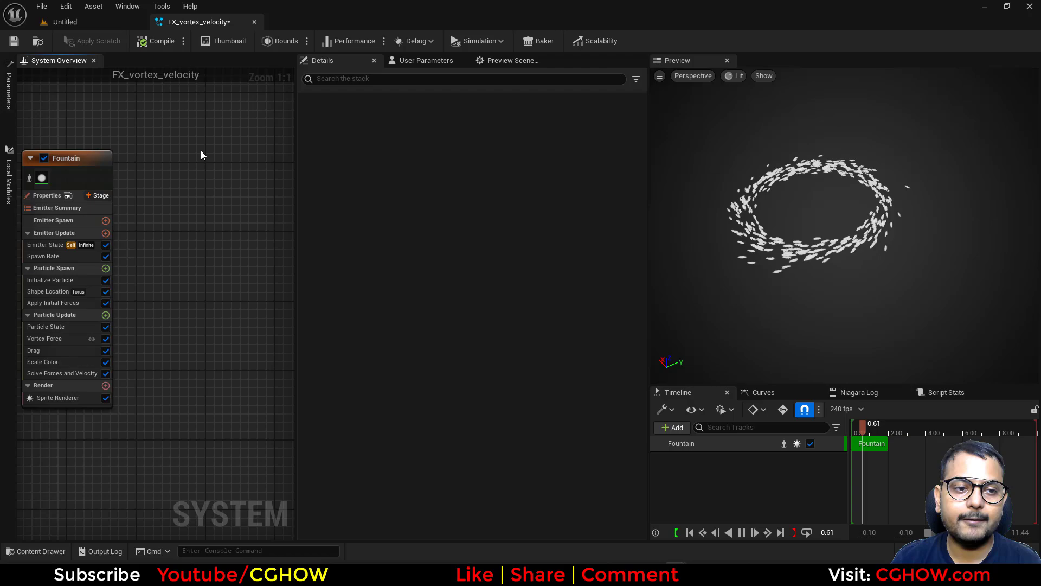
Step: Inspect Fountain's Vortex Force and Drag modules, then delete Drag
{"action": "left_click", "coordinate": [66, 158]}
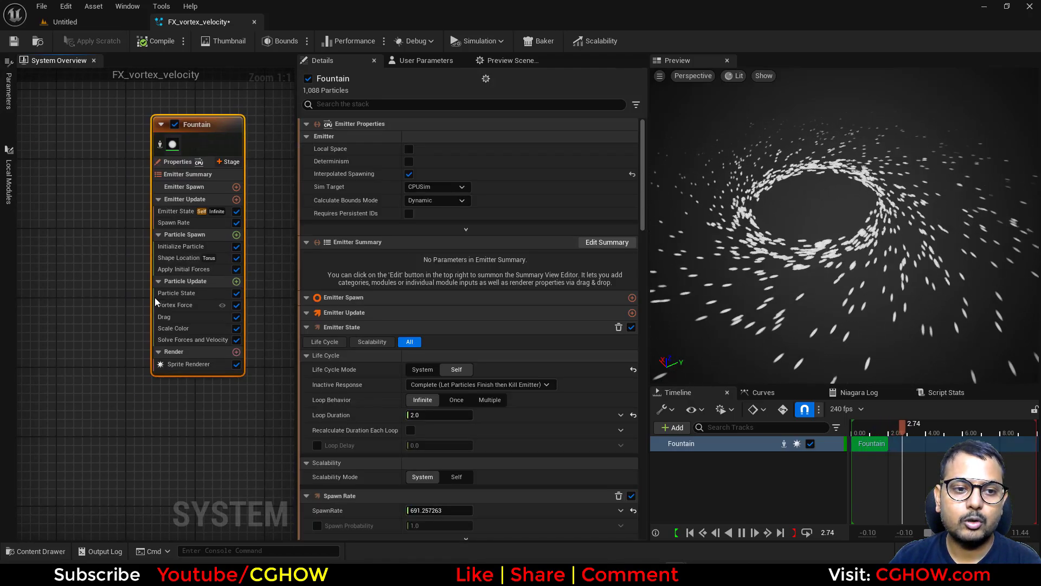
{"action": "left_click", "coordinate": [176, 305]}
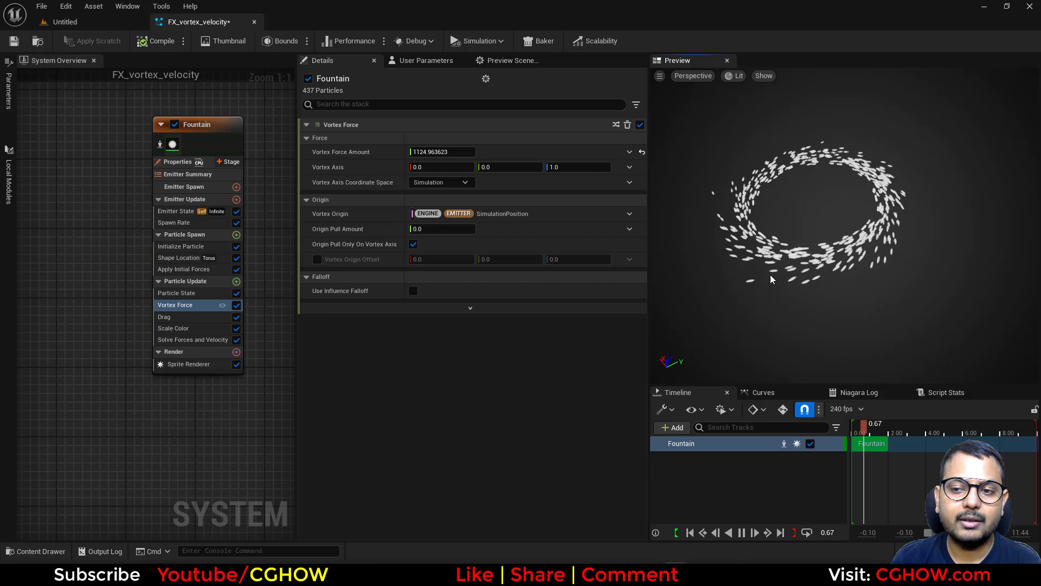
{"action": "left_click", "coordinate": [164, 317]}
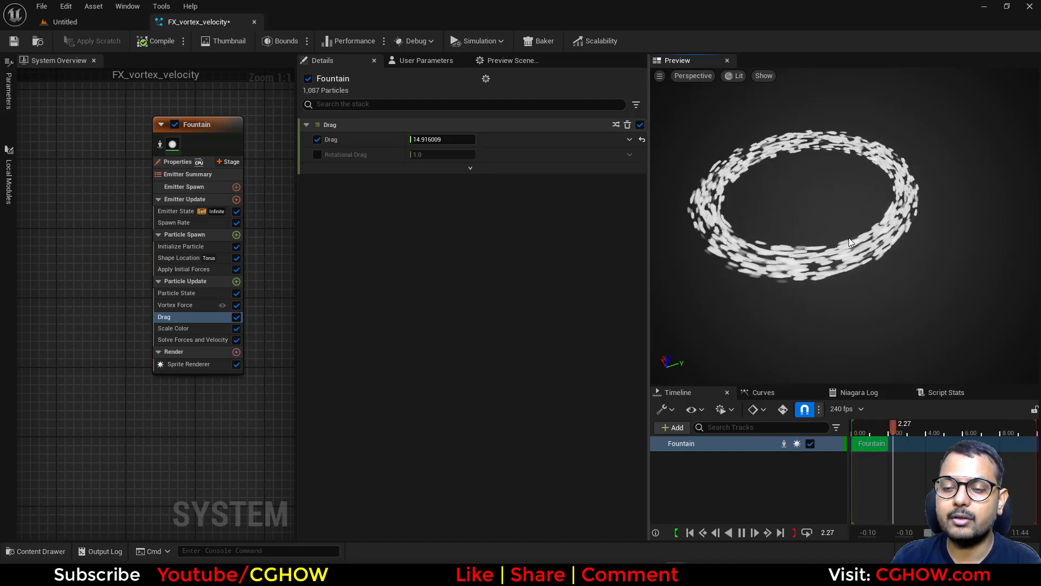
{"action": "mouse_move", "coordinate": [187, 321]}
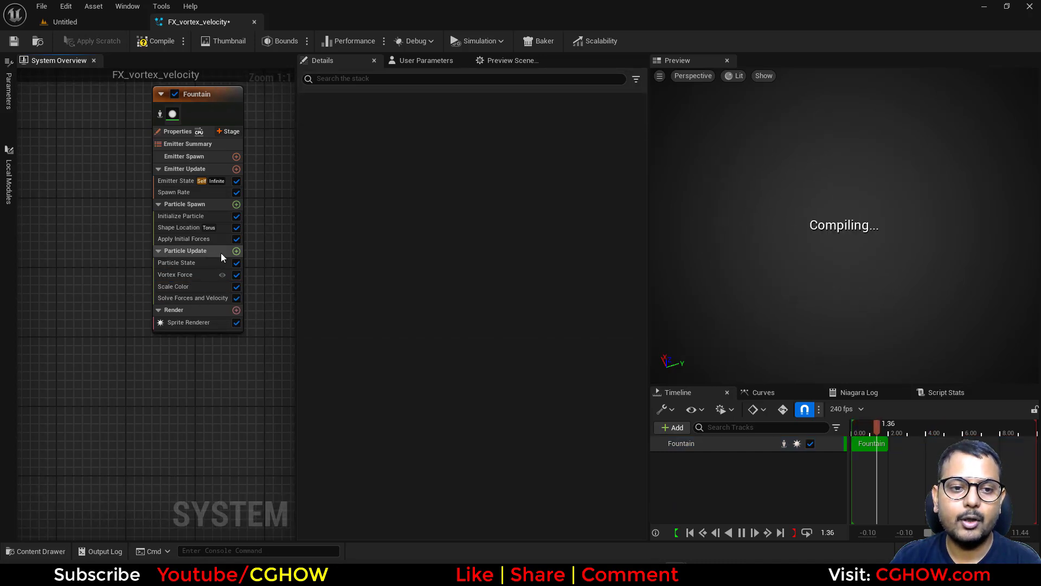
Step: Add Scale Velocity (1,1,1), set Vortex Force Amount to 500, and show the Parameters panel
{"action": "left_click", "coordinate": [237, 251]}
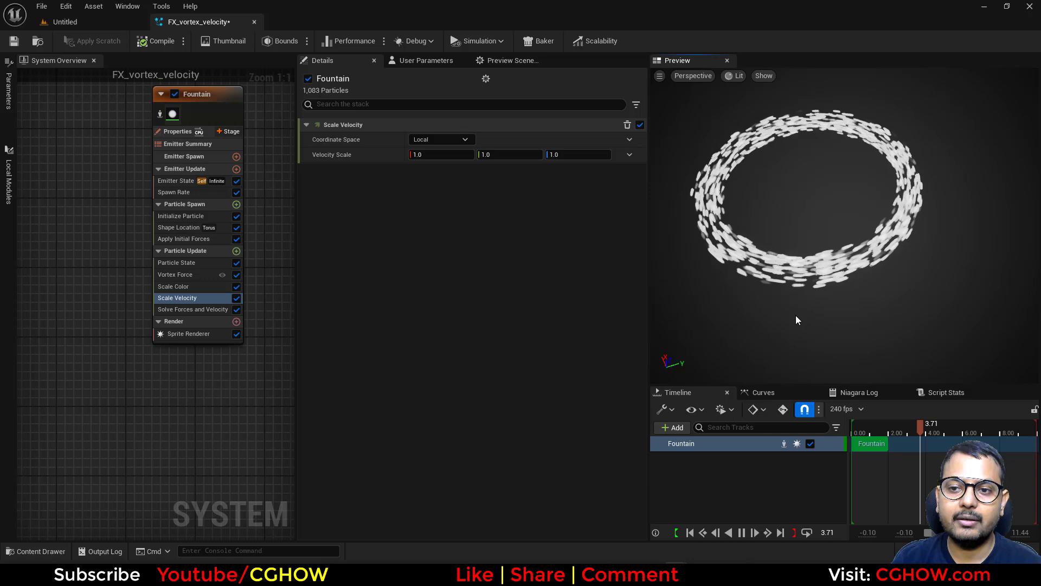
{"action": "left_click", "coordinate": [175, 274]}
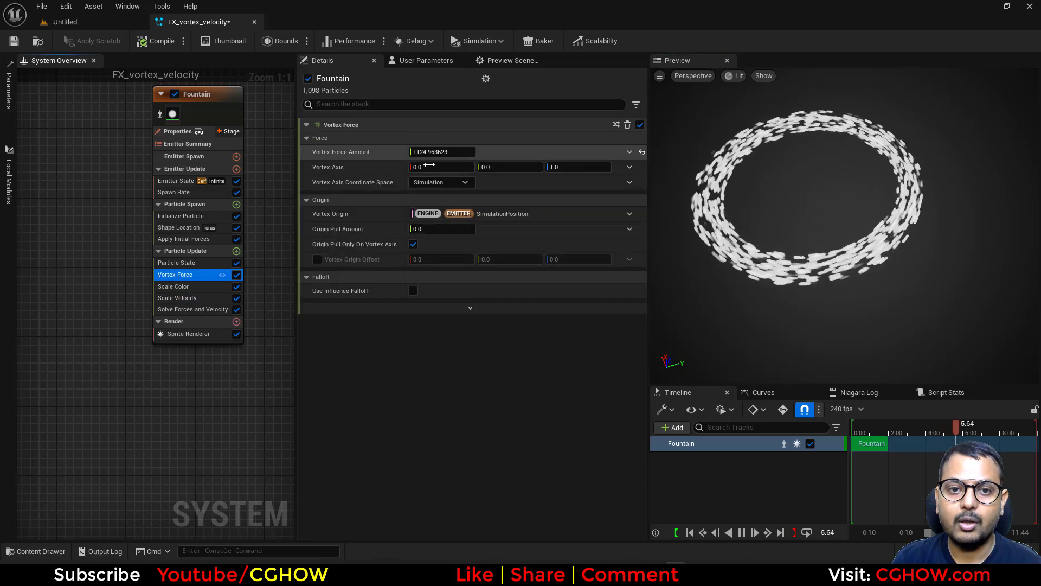
{"action": "left_click_drag", "start_coordinate": [441, 152], "coordinate": [465, 152]}
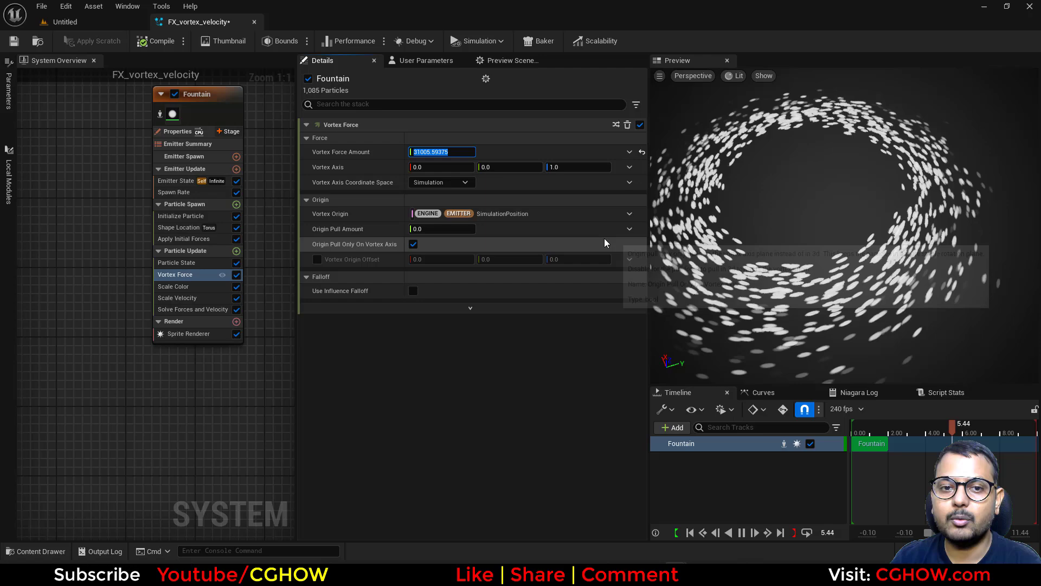
{"action": "type", "text": "500.0"}
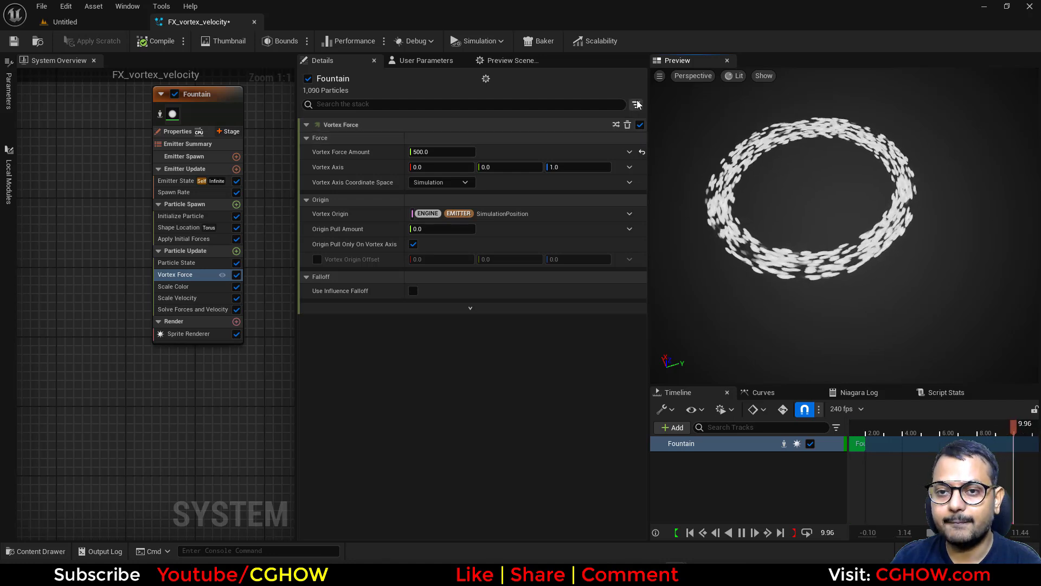
{"action": "left_click", "coordinate": [635, 104]}
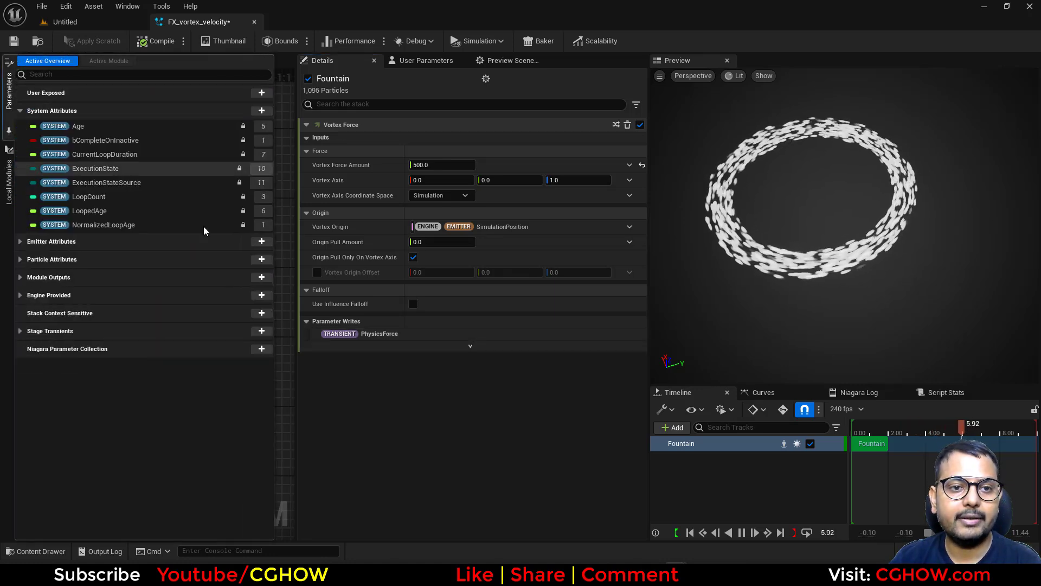
Step: Set Fountain's transient PhysicsForce to Multiply Vector of PhysicsForce by (50, 50, 1)
{"action": "left_click", "coordinate": [59, 60]}
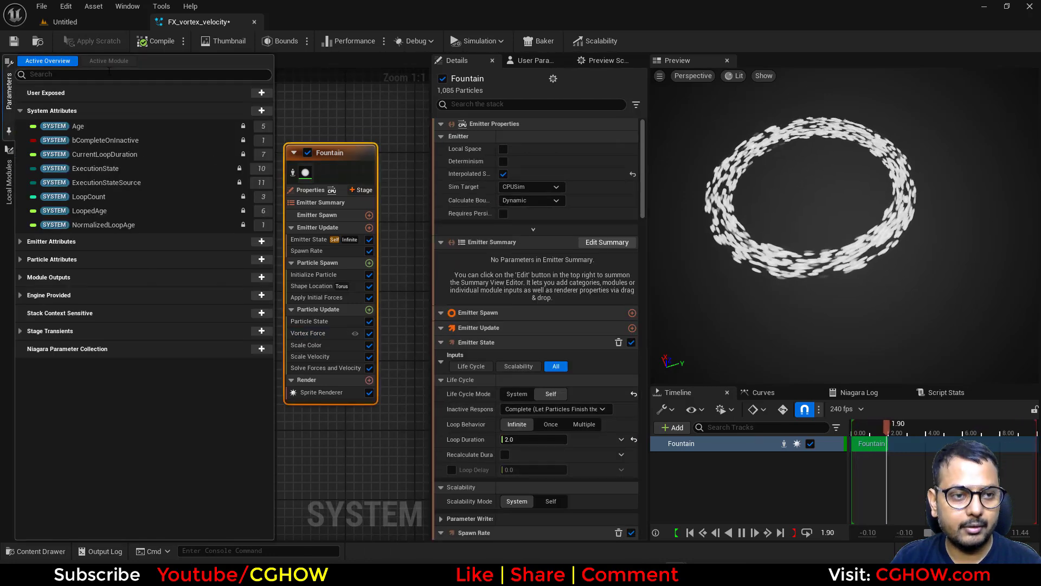
{"action": "type", "text": "phy"}
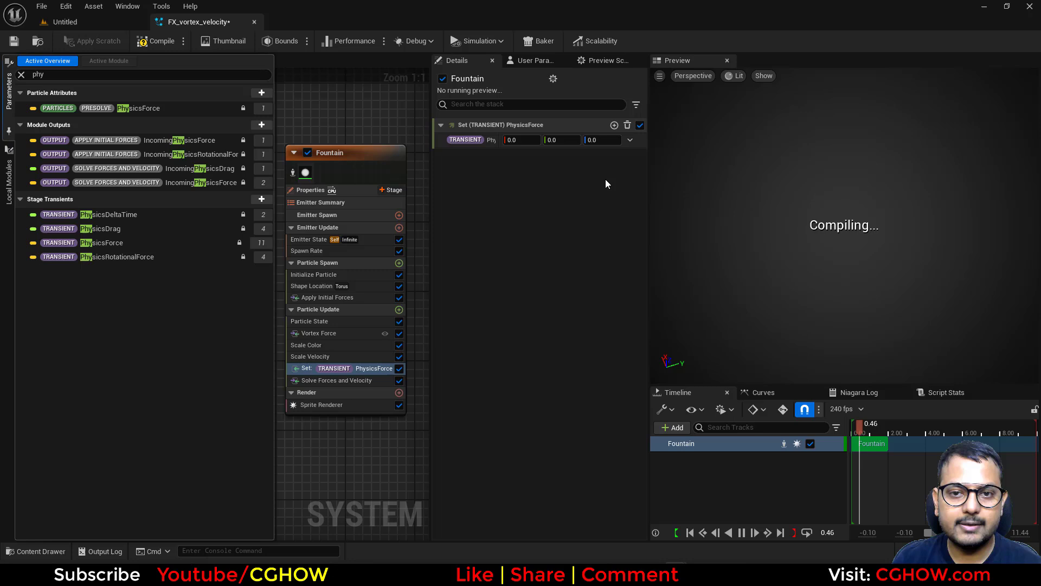
{"action": "type", "text": "mu"}
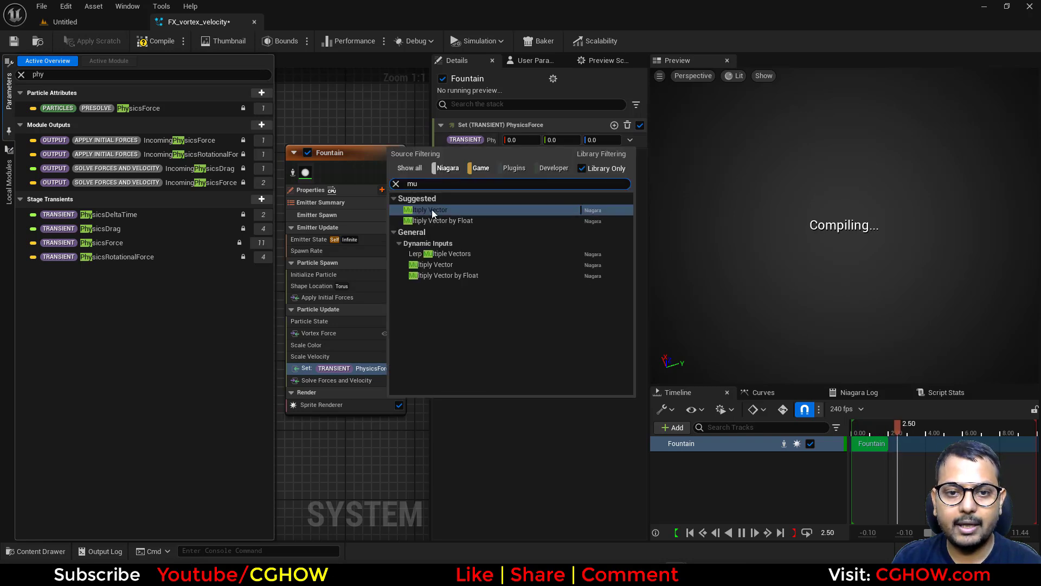
{"action": "left_click", "coordinate": [425, 209]}
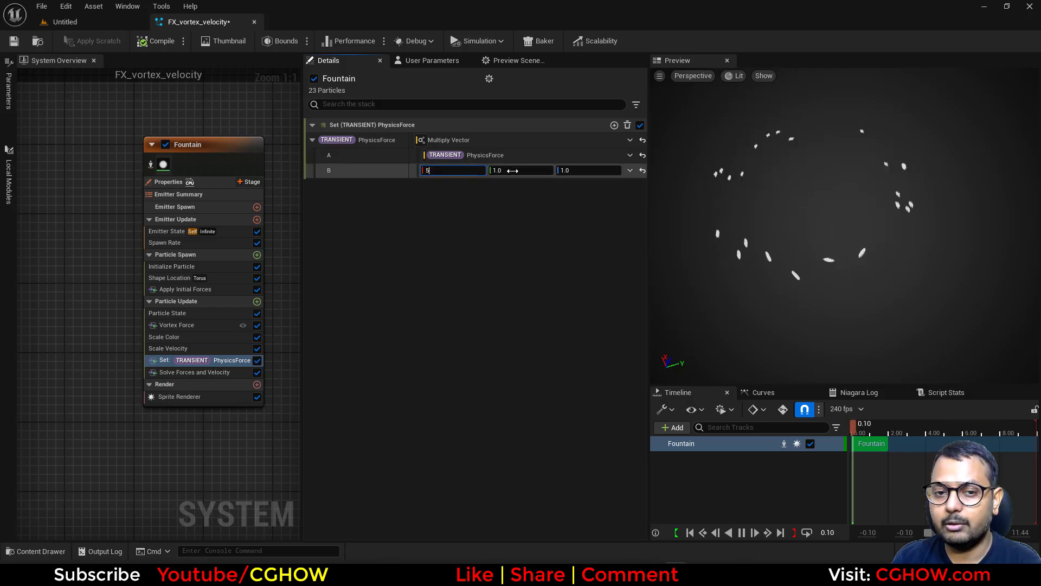
{"action": "type", "text": "50.0"}
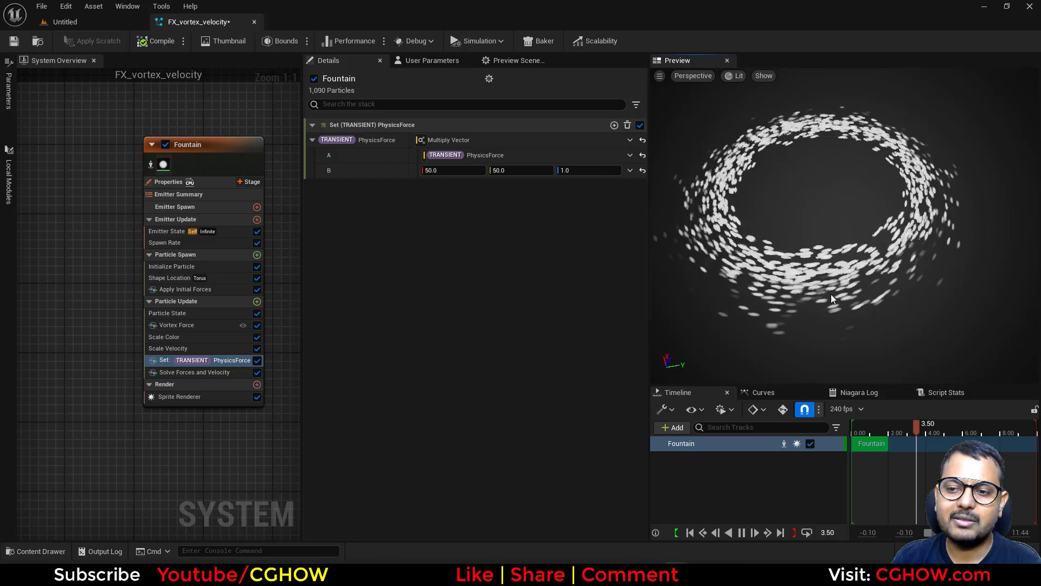
{"action": "mouse_move", "coordinate": [176, 325]}
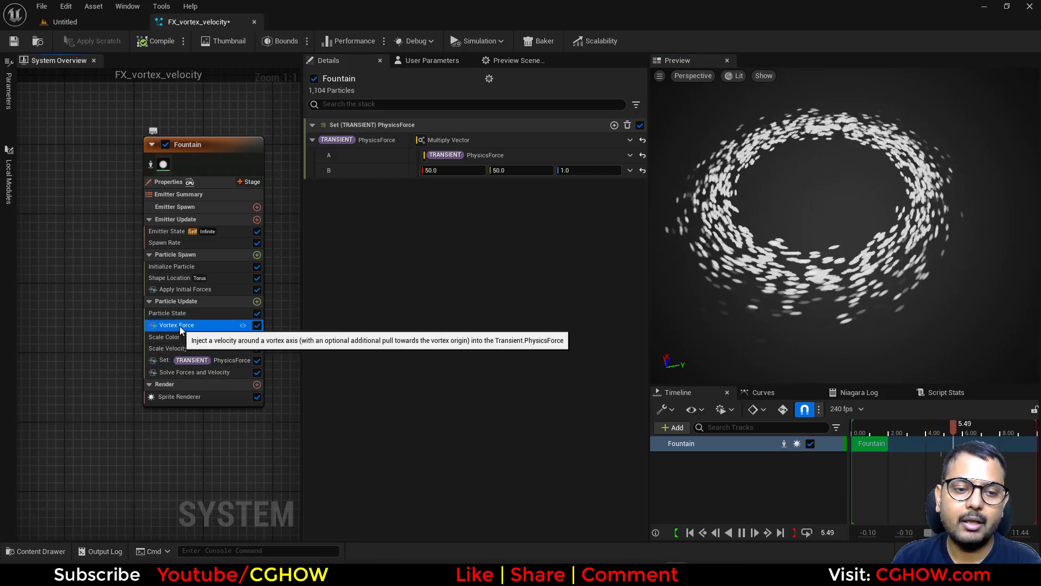
Step: Raise Vortex Force origin pull to about 69 and set the torus Handle Radius to 0
{"action": "left_click", "coordinate": [176, 324]}
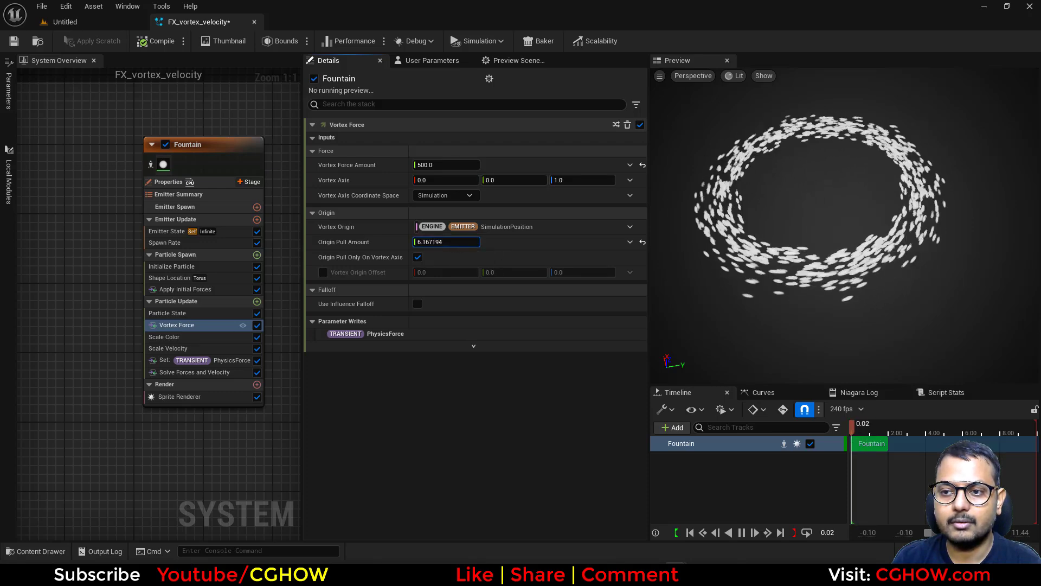
{"action": "type", "text": "60.342529"}
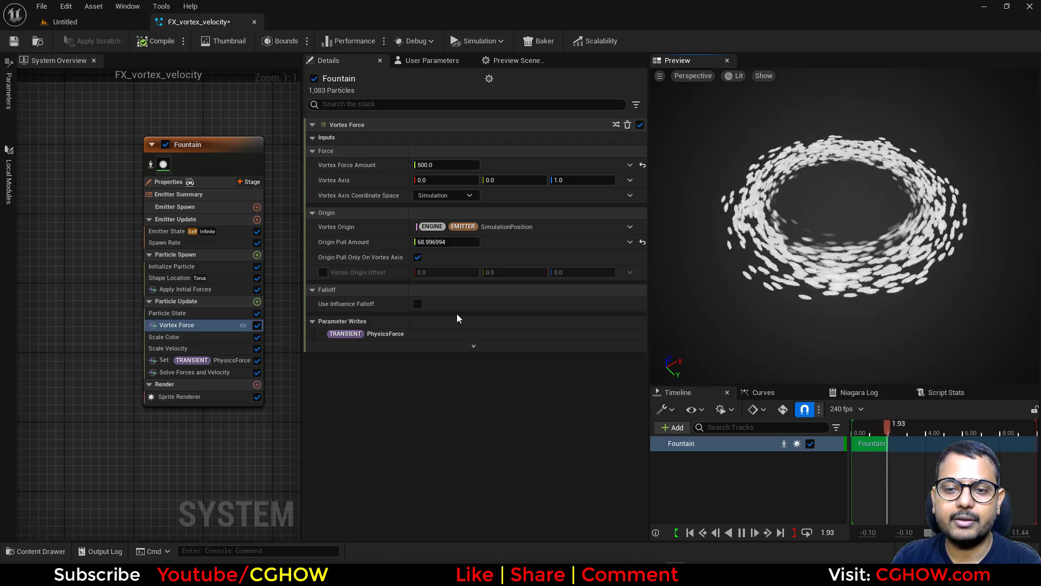
{"action": "left_click", "coordinate": [176, 278]}
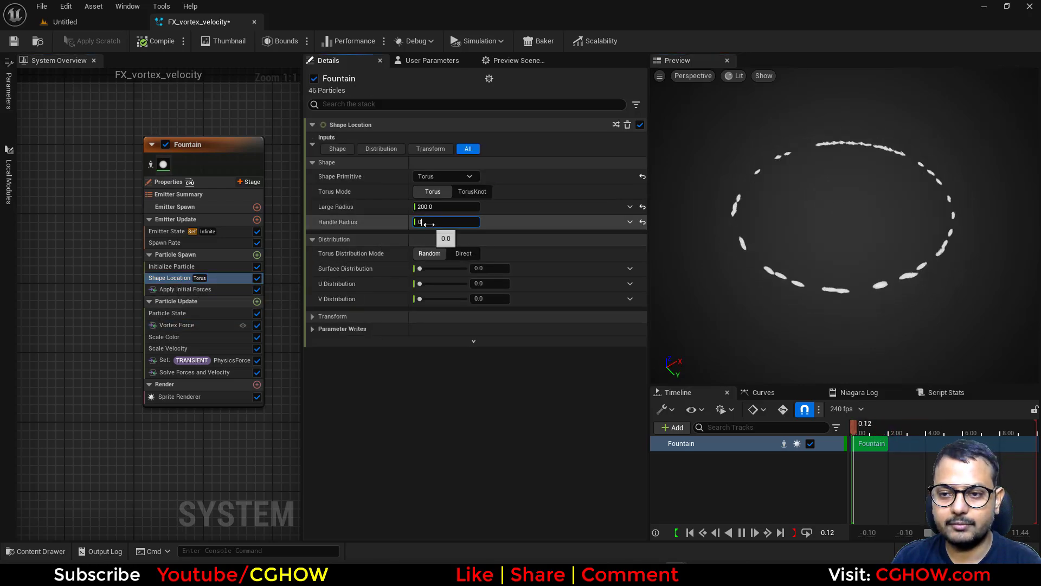
{"action": "type", "text": "0.0"}
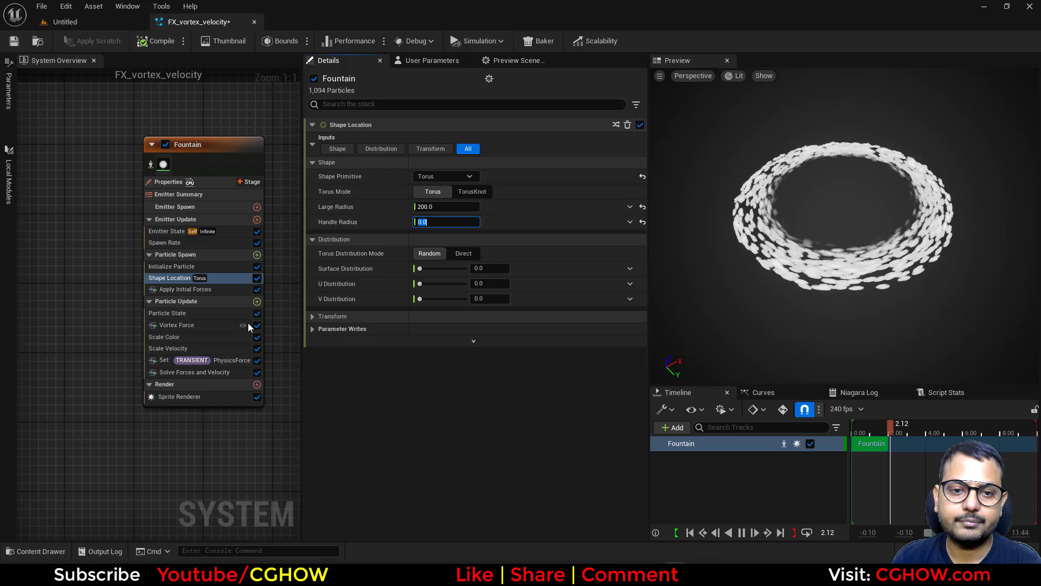
Step: Review Scale Velocity and begin adding a new Particle Update module
{"action": "left_click", "coordinate": [168, 348]}
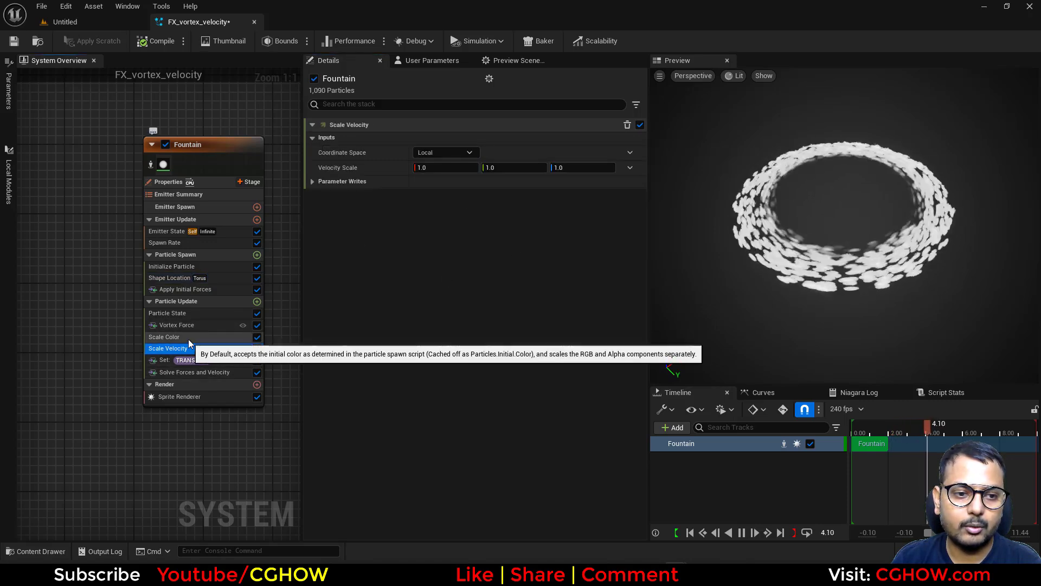
{"action": "left_click", "coordinate": [176, 324]}
{"action": "type", "text": "cur"}
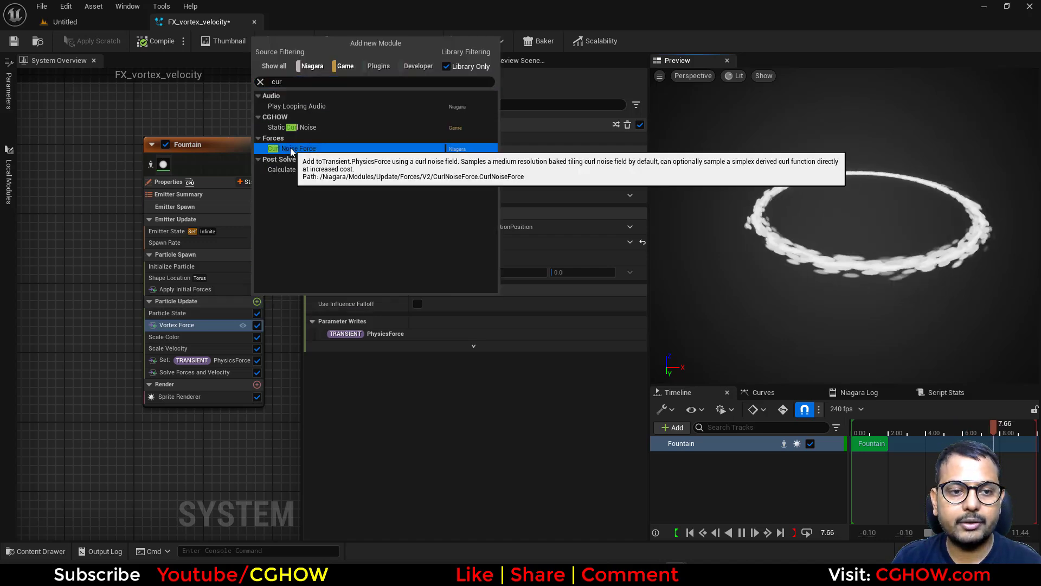
Step: Add Curl Noise Force with strength about 4624, frequency 20 and a panning noise field
{"action": "left_click", "coordinate": [295, 149]}
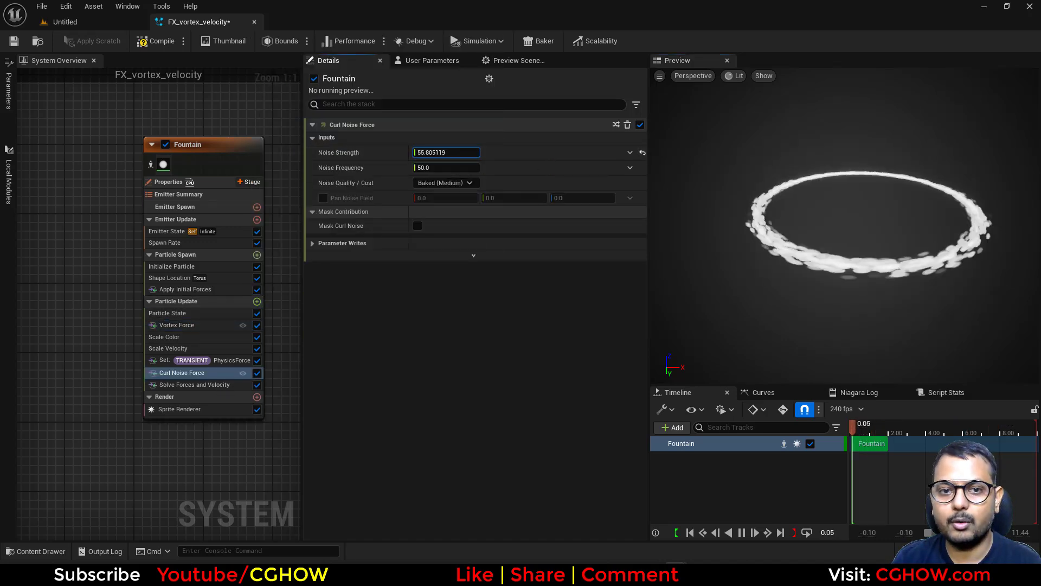
{"action": "type", "text": "9463.039062"}
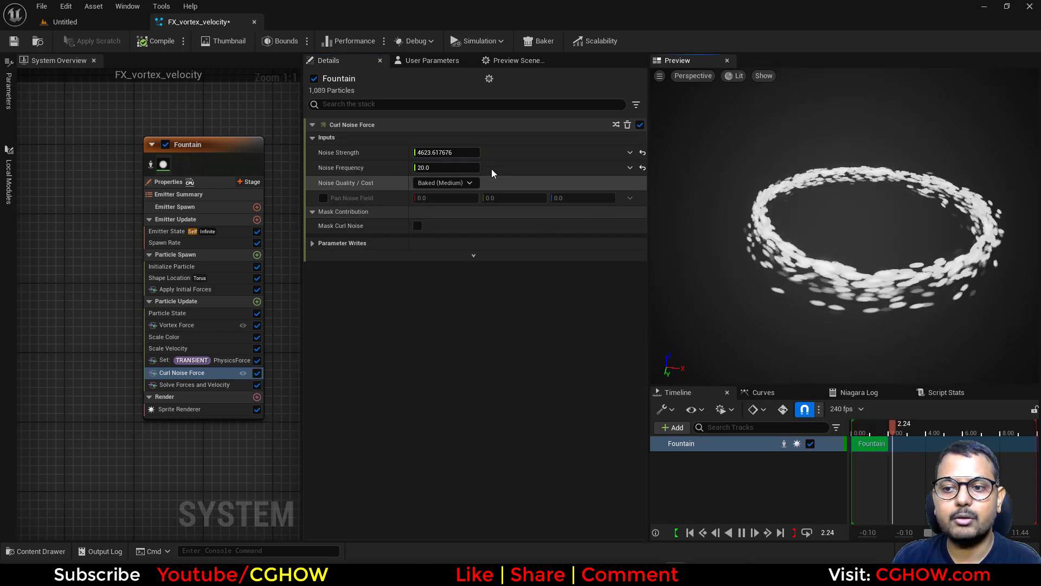
{"action": "left_click", "coordinate": [323, 197]}
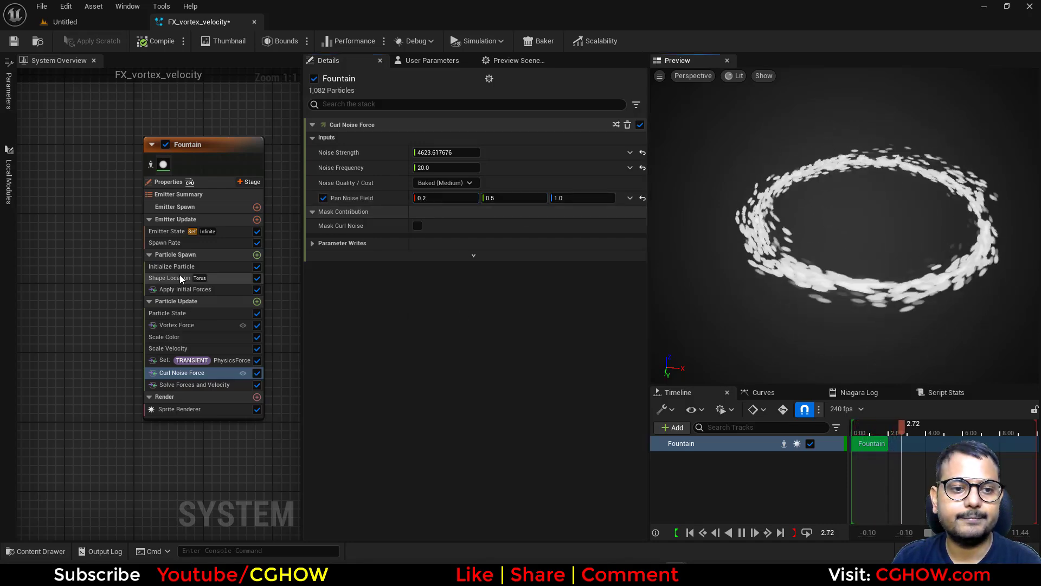
{"action": "left_click", "coordinate": [173, 266]}
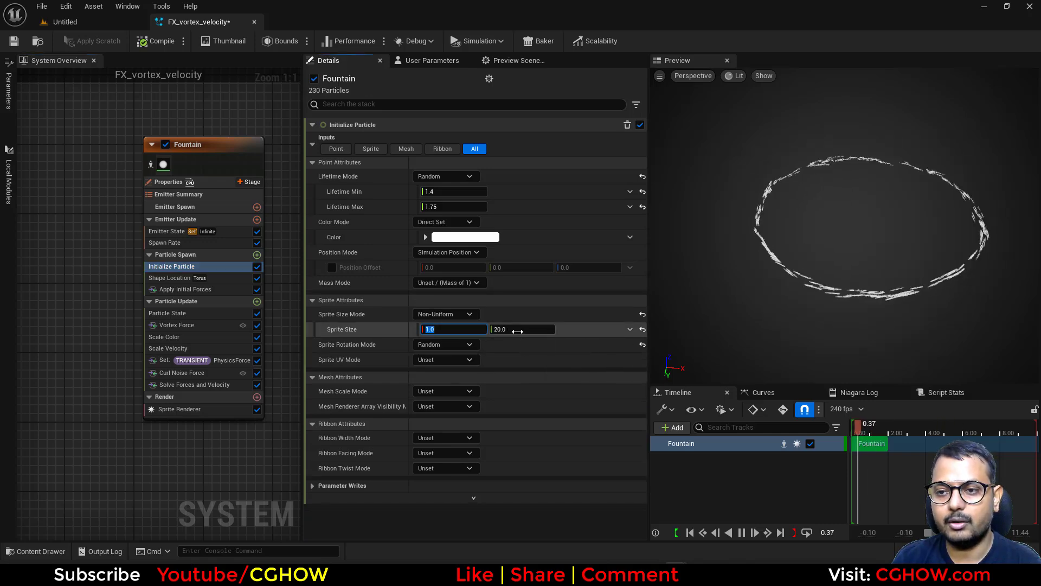
Step: Set emitter bounds mode to Fixed and raise the spawn rate to 50000
{"action": "type", "text": "5"}
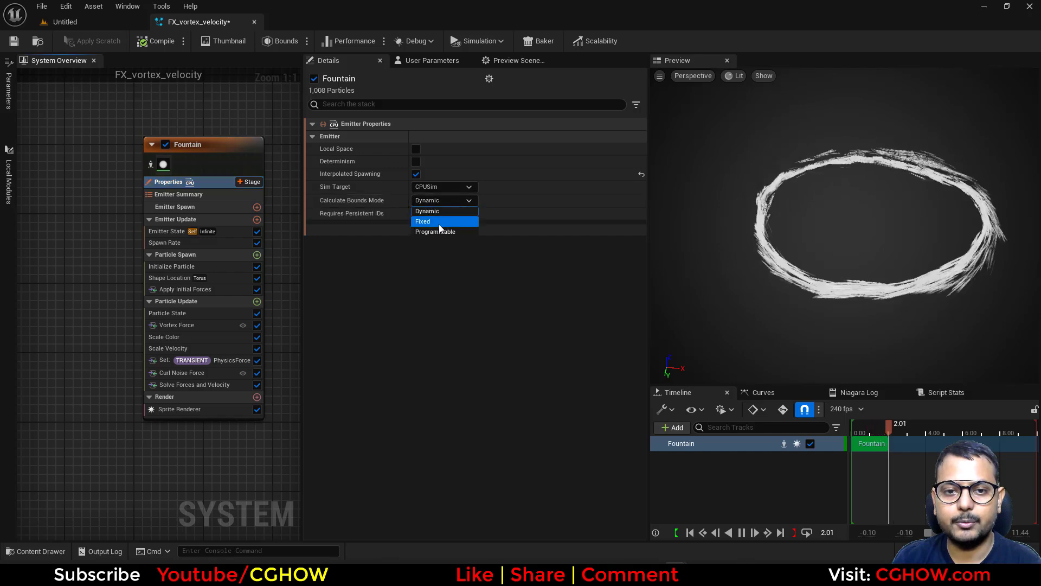
{"action": "left_click", "coordinate": [423, 222]}
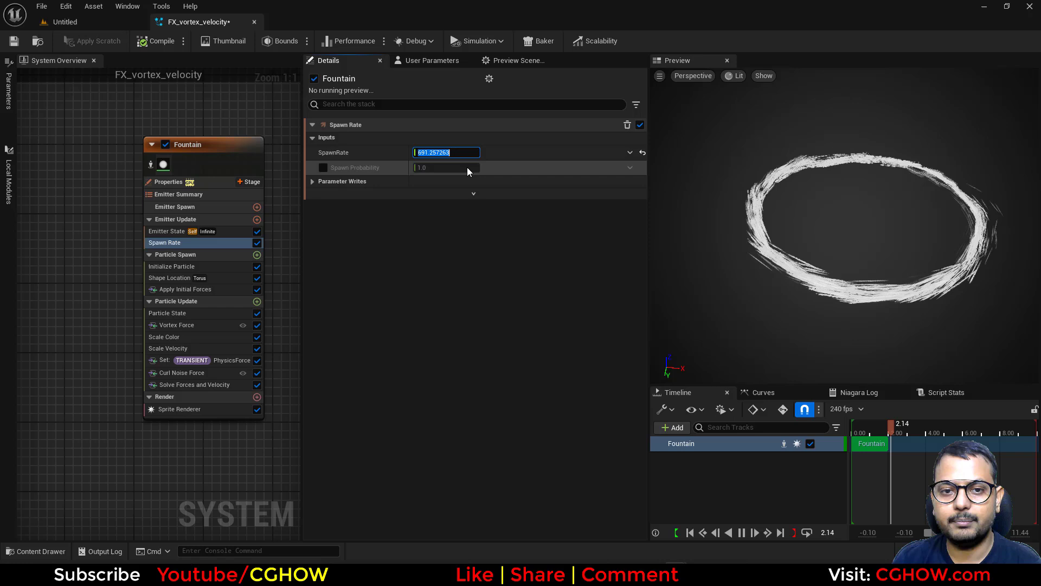
{"action": "type", "text": "50000.0"}
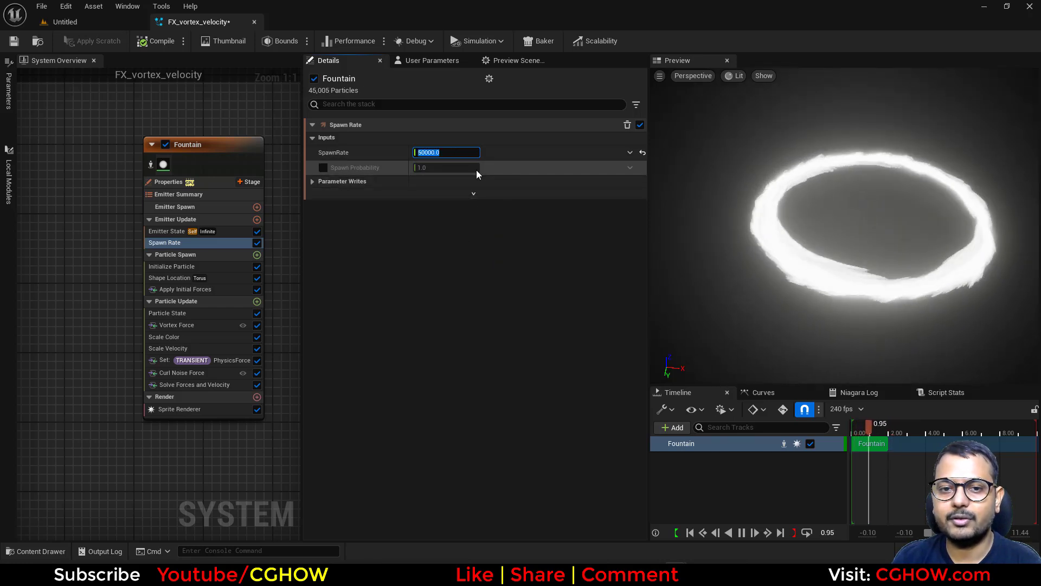
{"action": "left_click", "coordinate": [172, 267]}
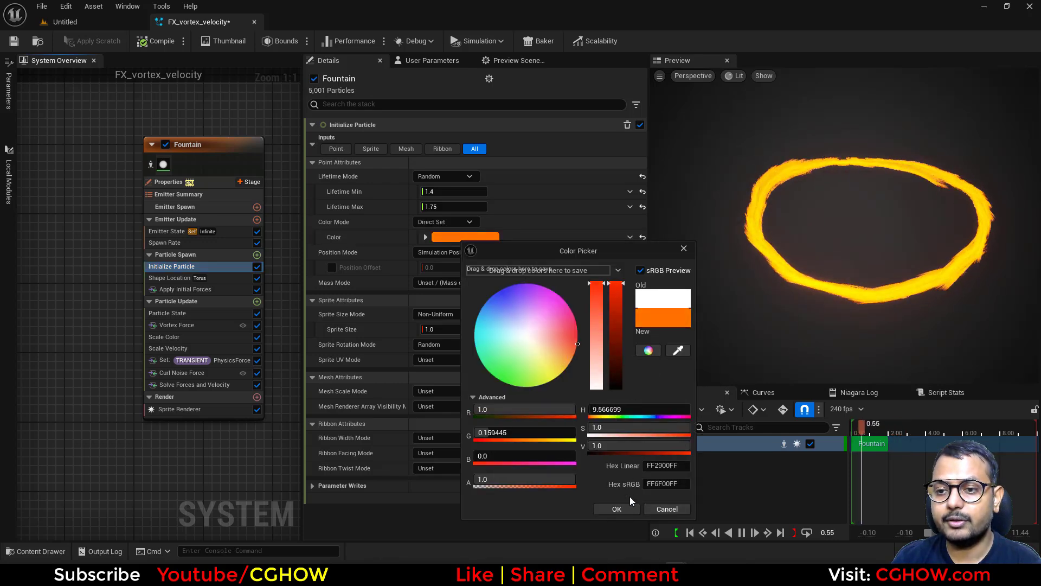
Step: Pick an orange particle colour and set its alpha to 0.05
{"action": "left_click", "coordinate": [615, 509]}
{"action": "type", "text": "0.2"}
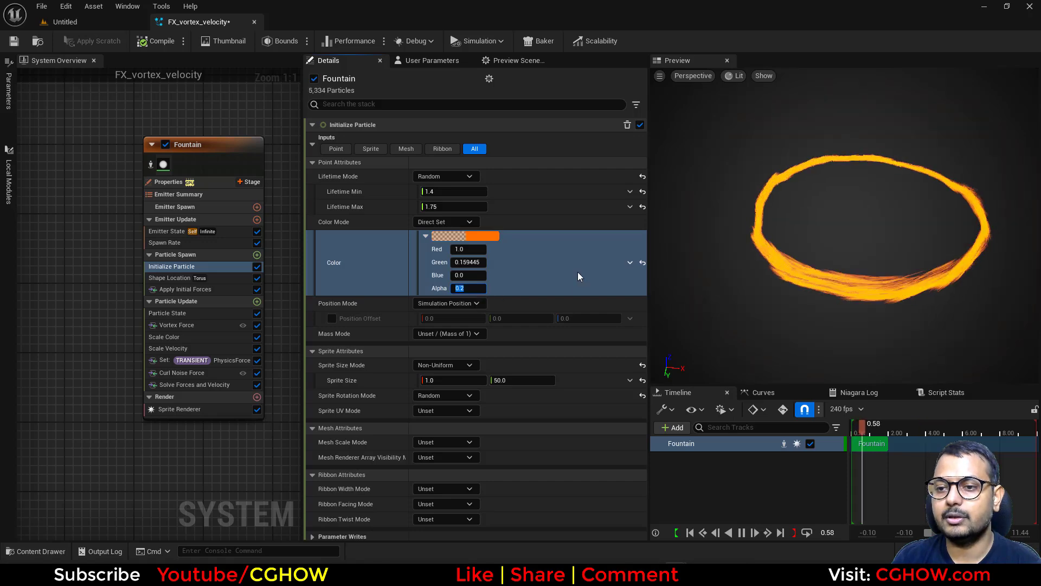
{"action": "type", "text": "05"}
{"action": "left_click", "coordinate": [521, 380]}
{"action": "type", "text": "20"}
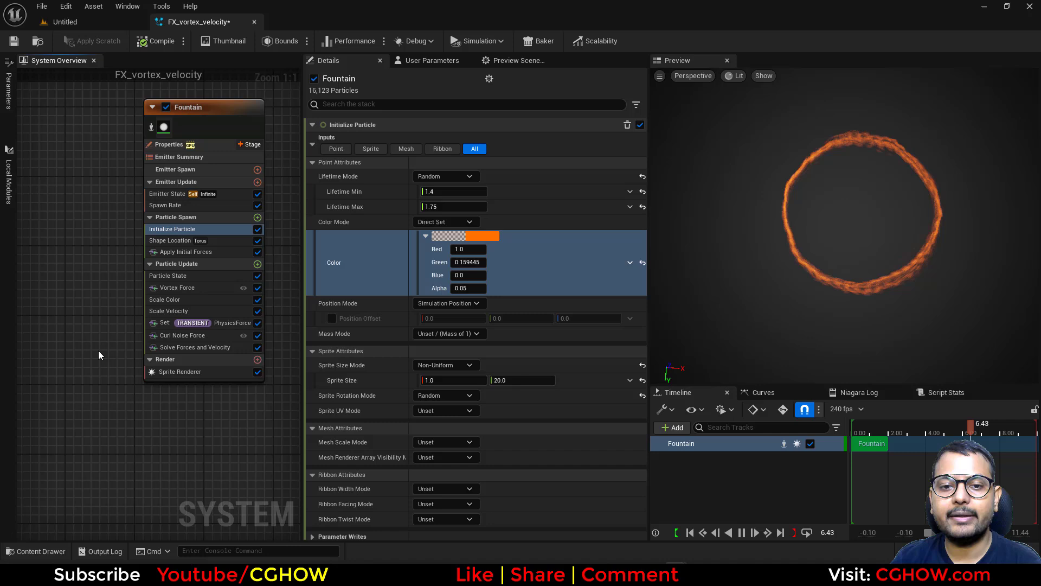
{"action": "mouse_move", "coordinate": [427, 239]}
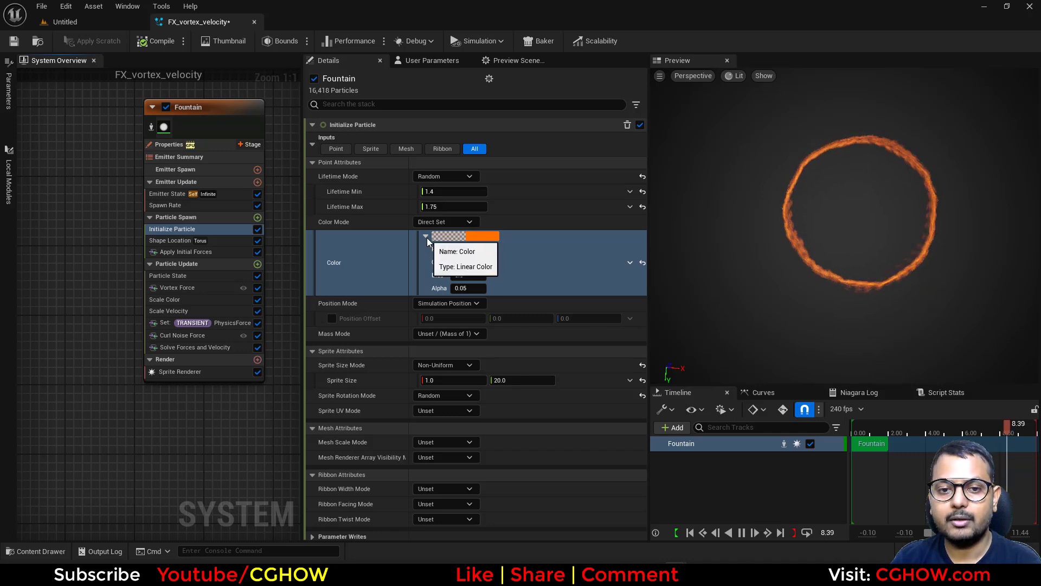